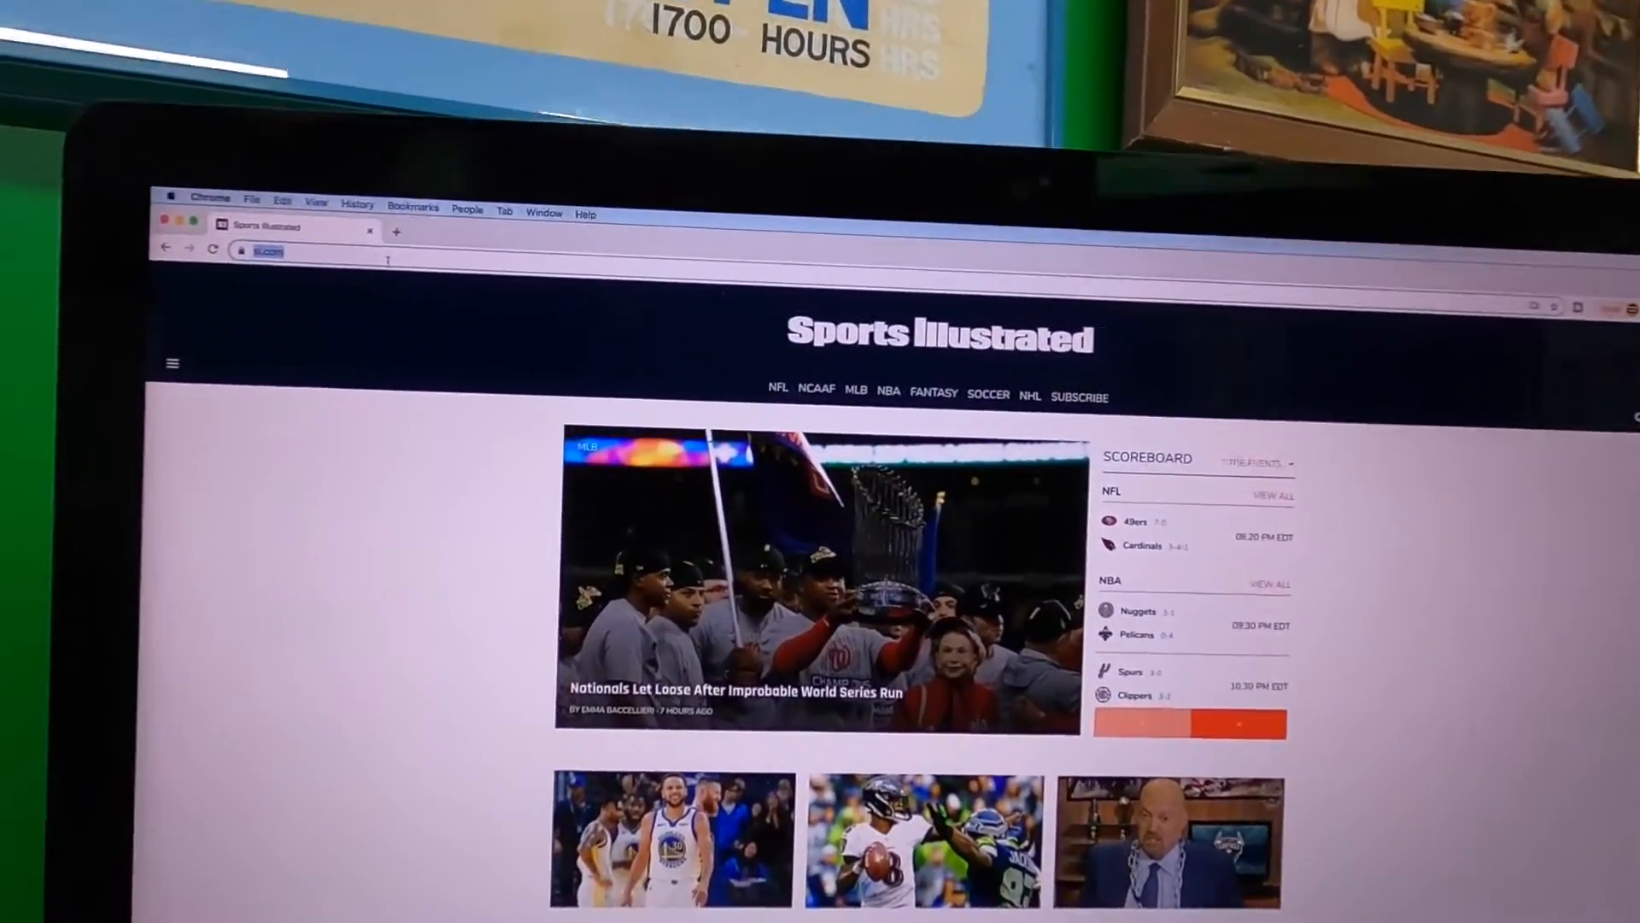
Search 'dymo', open dymo.com, dismiss the offer, and reach Software, Drivers & User Guides.
{"action": "type", "text": "dymo"}
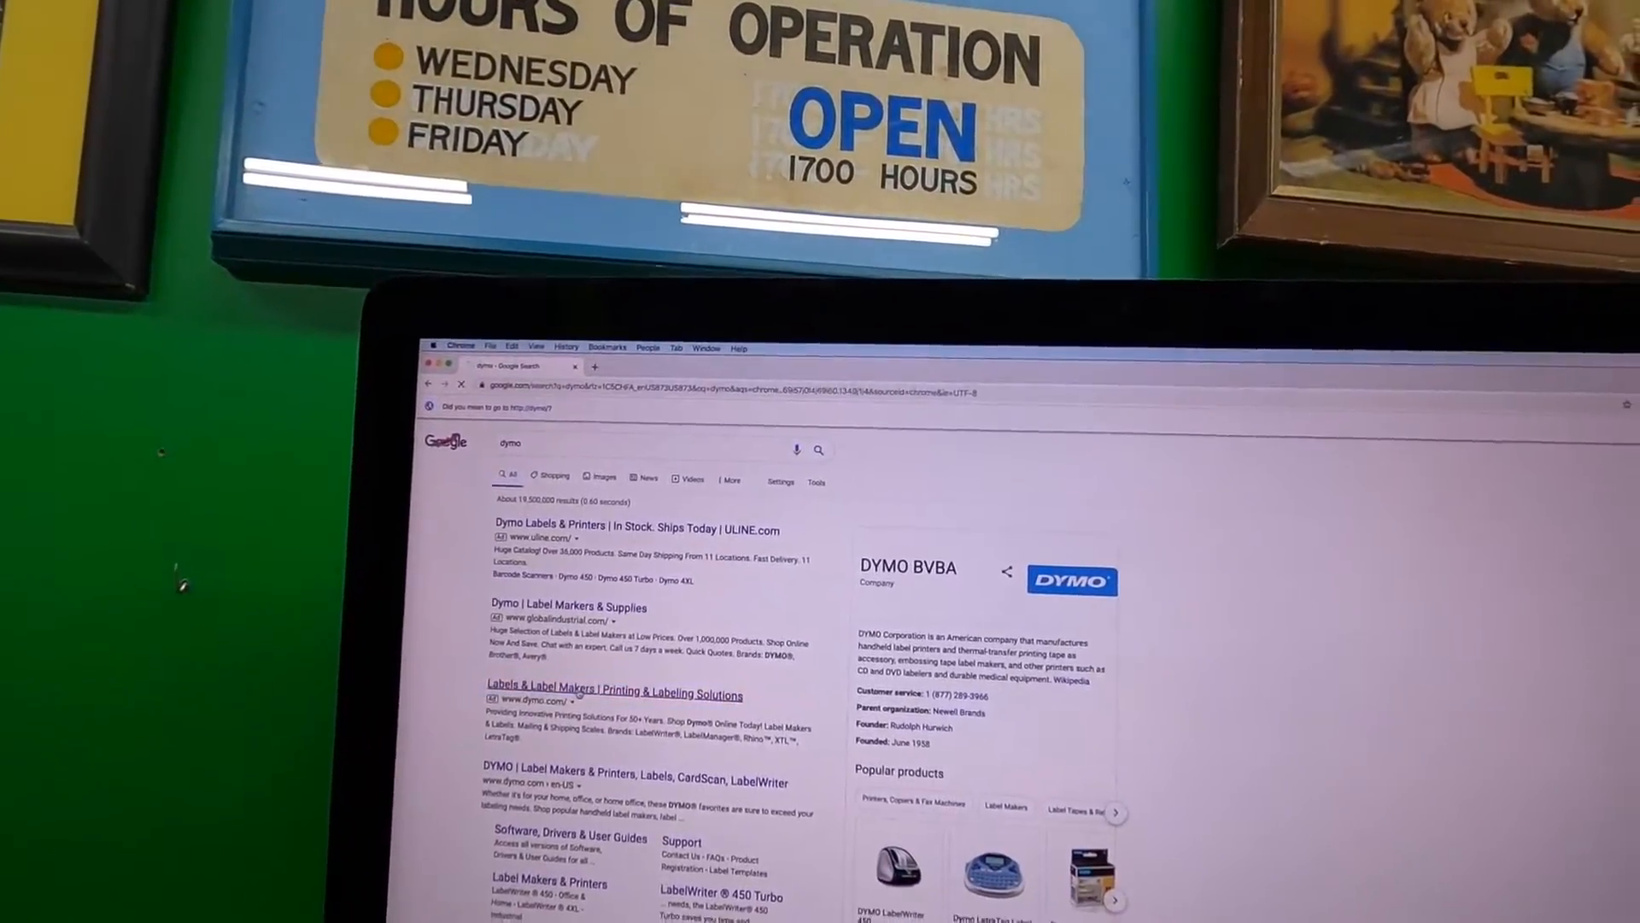
{"action": "left_click", "coordinate": [613, 692]}
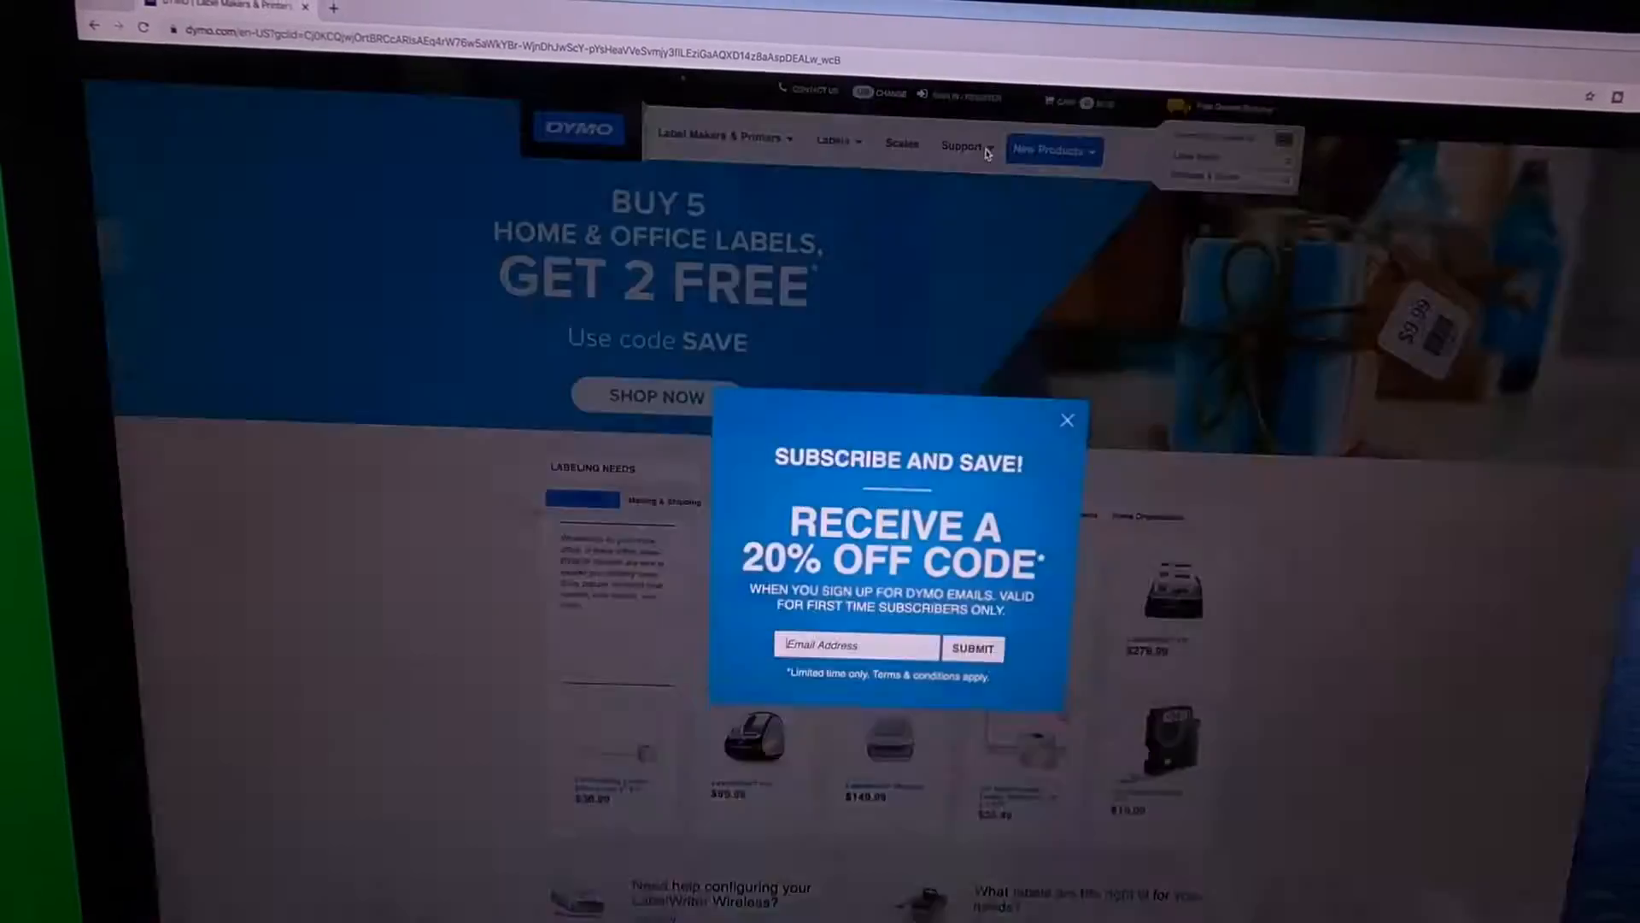
{"action": "left_click", "coordinate": [1066, 419]}
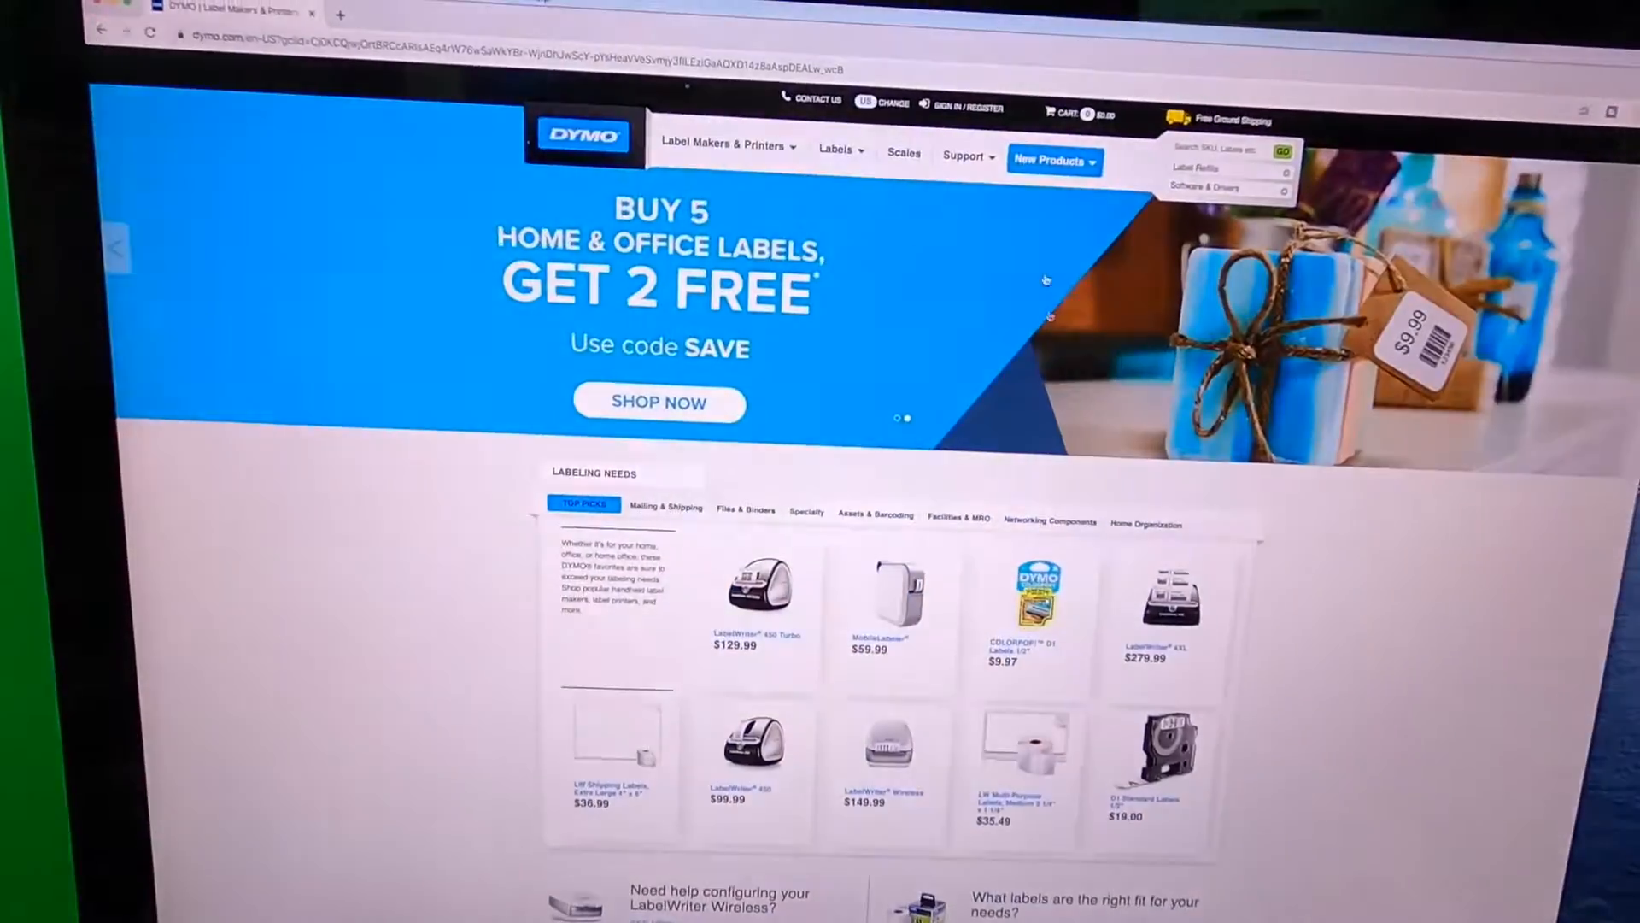
{"action": "left_click", "coordinate": [961, 158]}
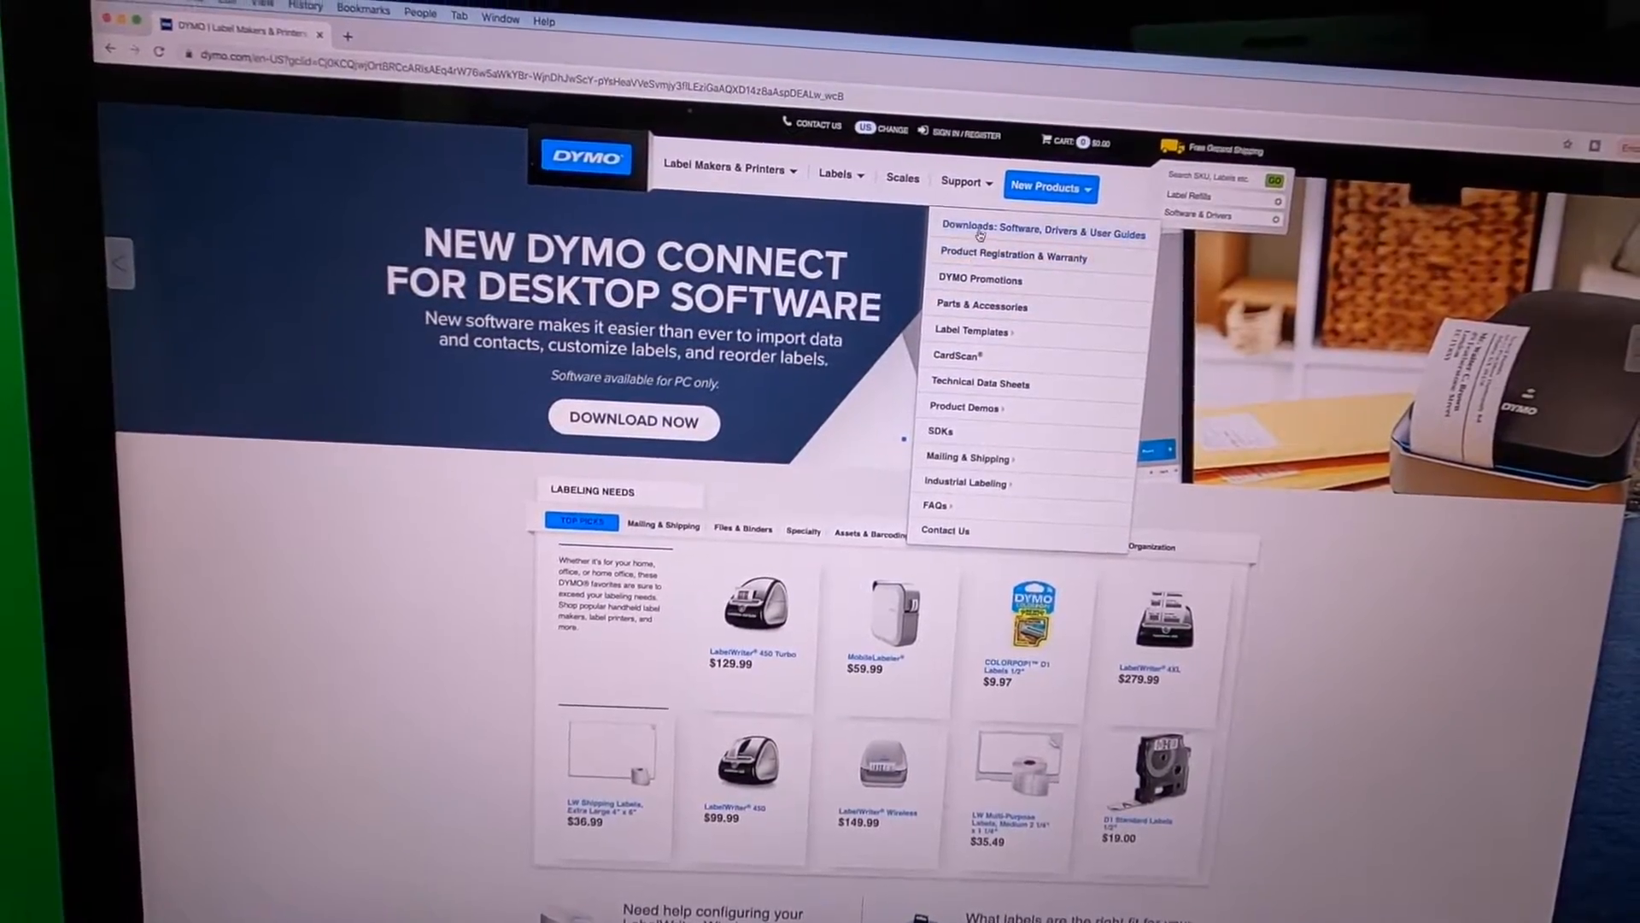
{"action": "left_click", "coordinate": [1040, 231]}
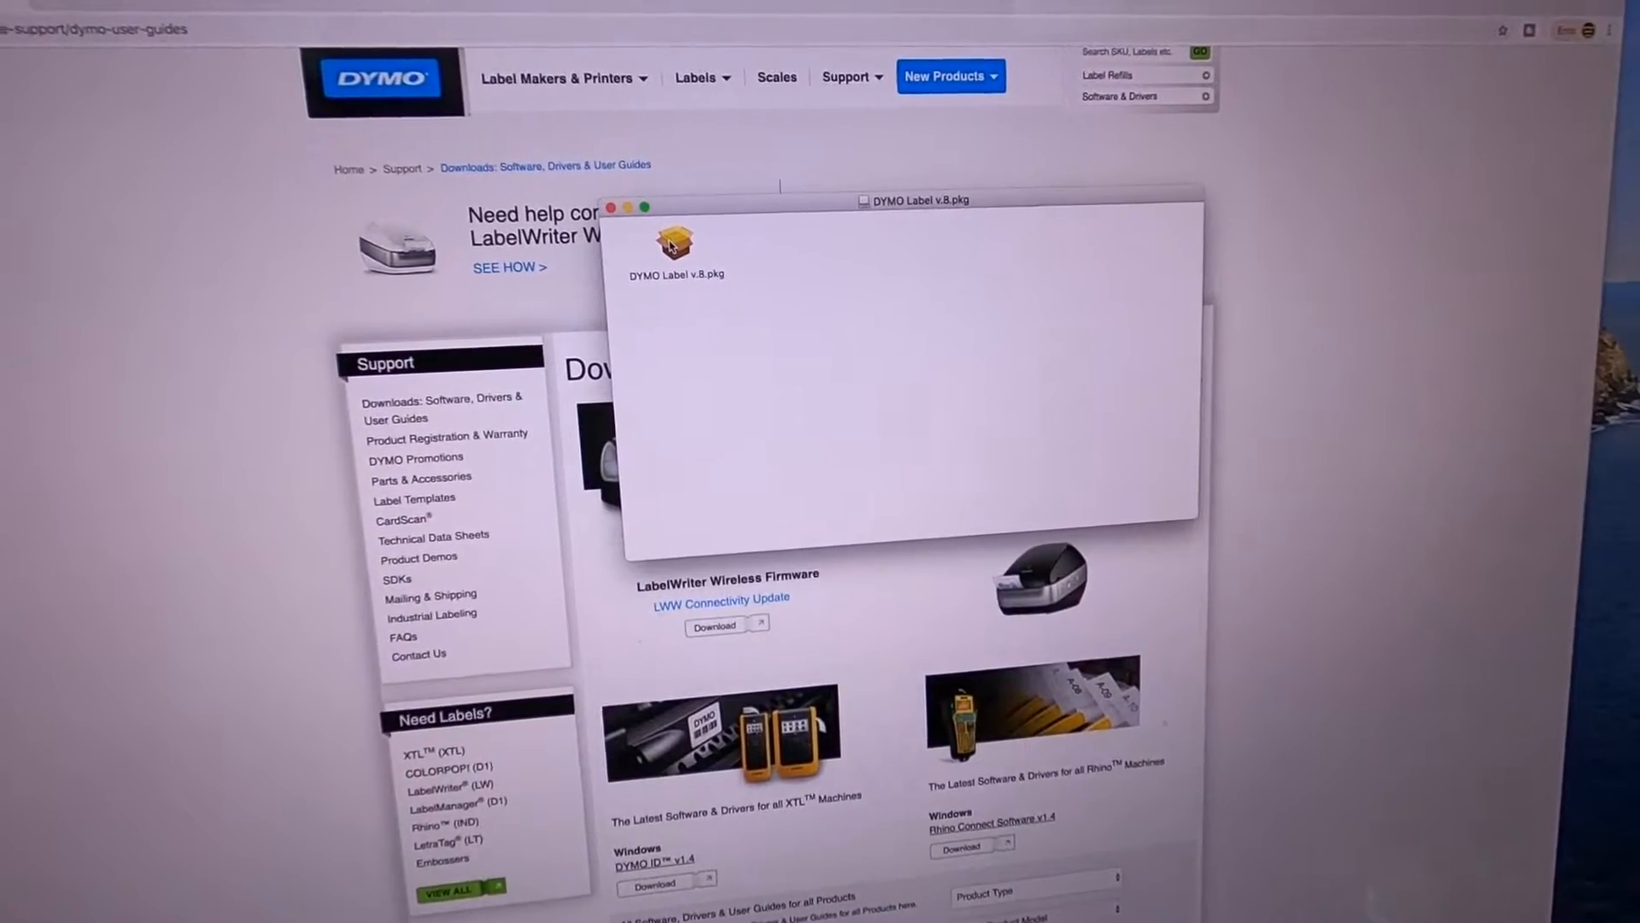
Launch the DYMO Label v.8.pkg installer and let it run its software check.
{"action": "double_click", "coordinate": [672, 239]}
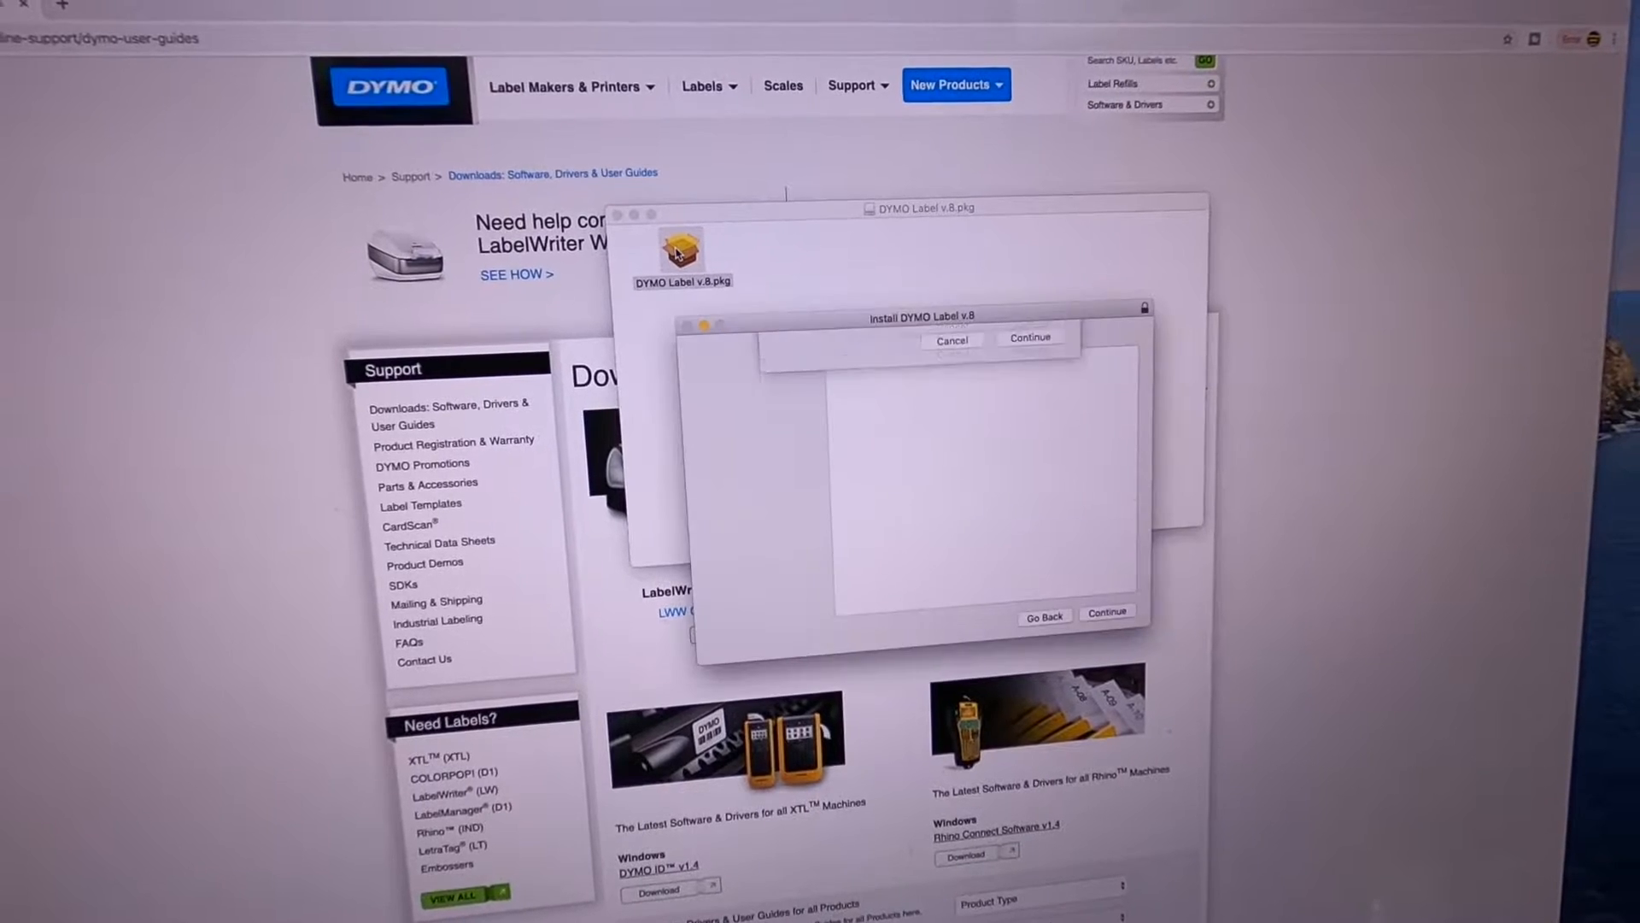
{"action": "left_click", "coordinate": [1027, 336]}
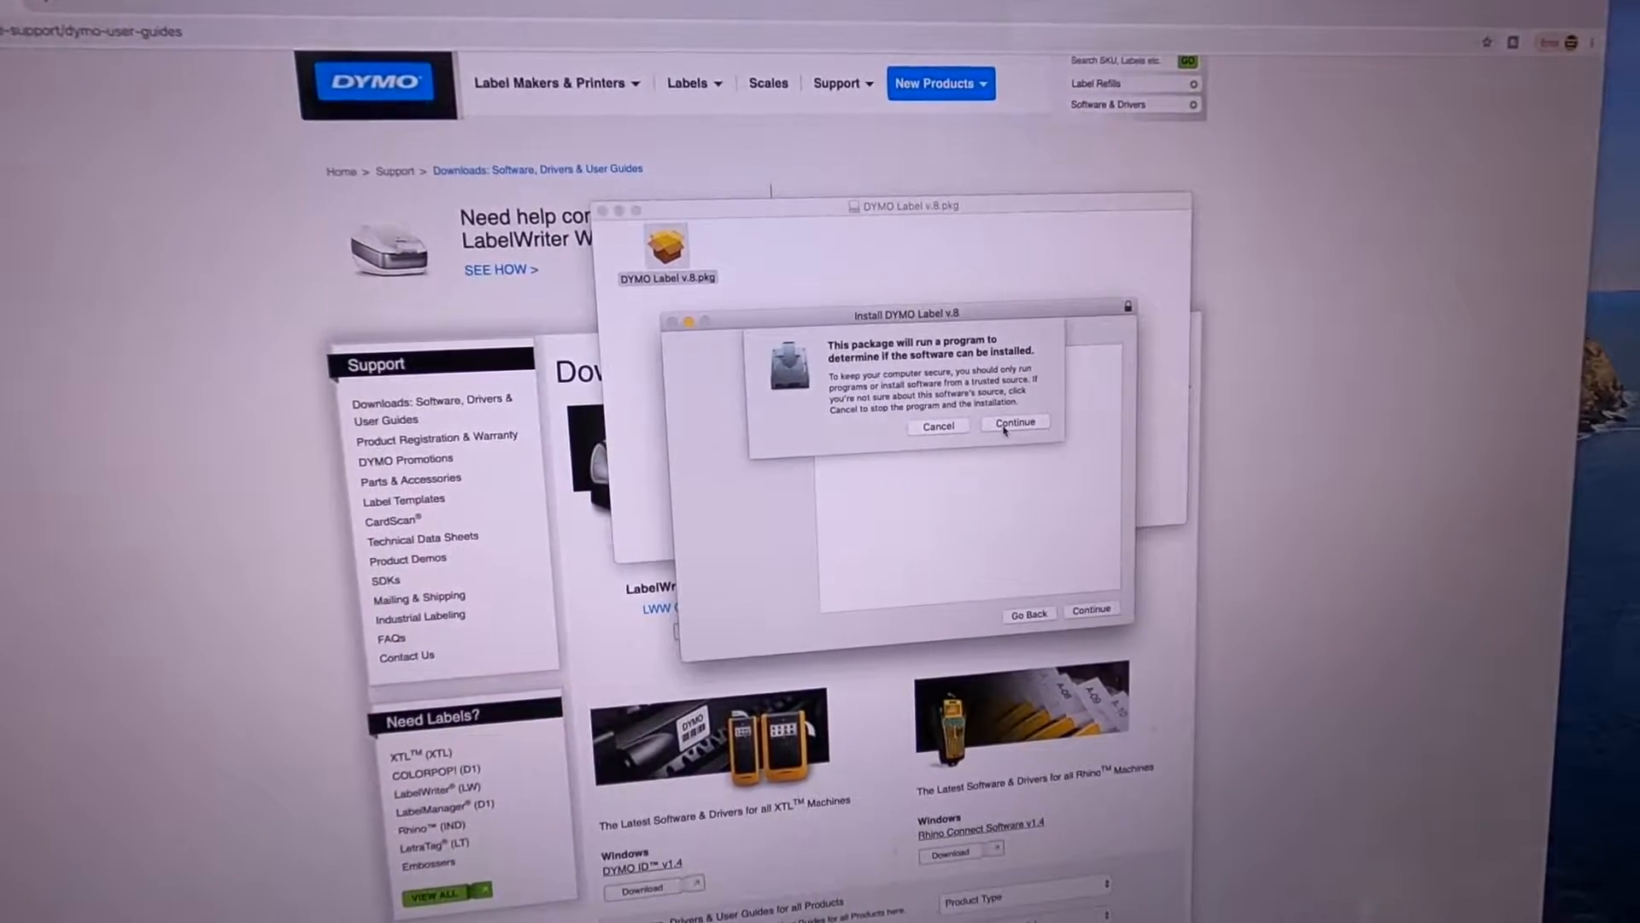
{"action": "left_click", "coordinate": [1012, 425]}
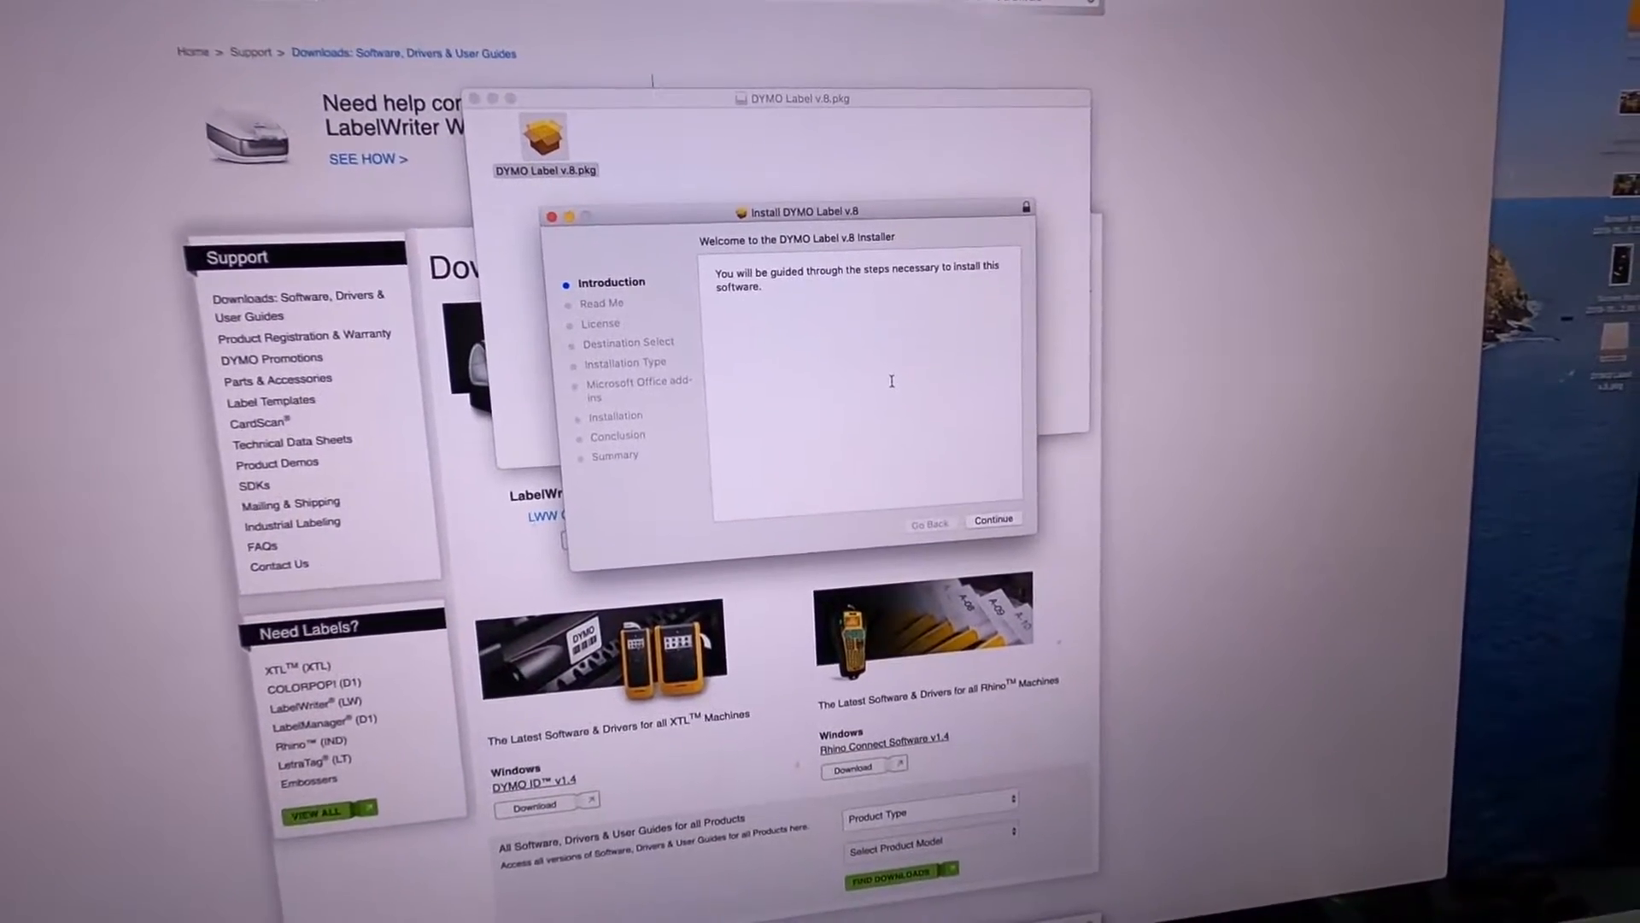
Pass the Introduction and Read Me, agree to the licence, and start installing on Macintosh HD.
{"action": "left_click", "coordinate": [992, 520]}
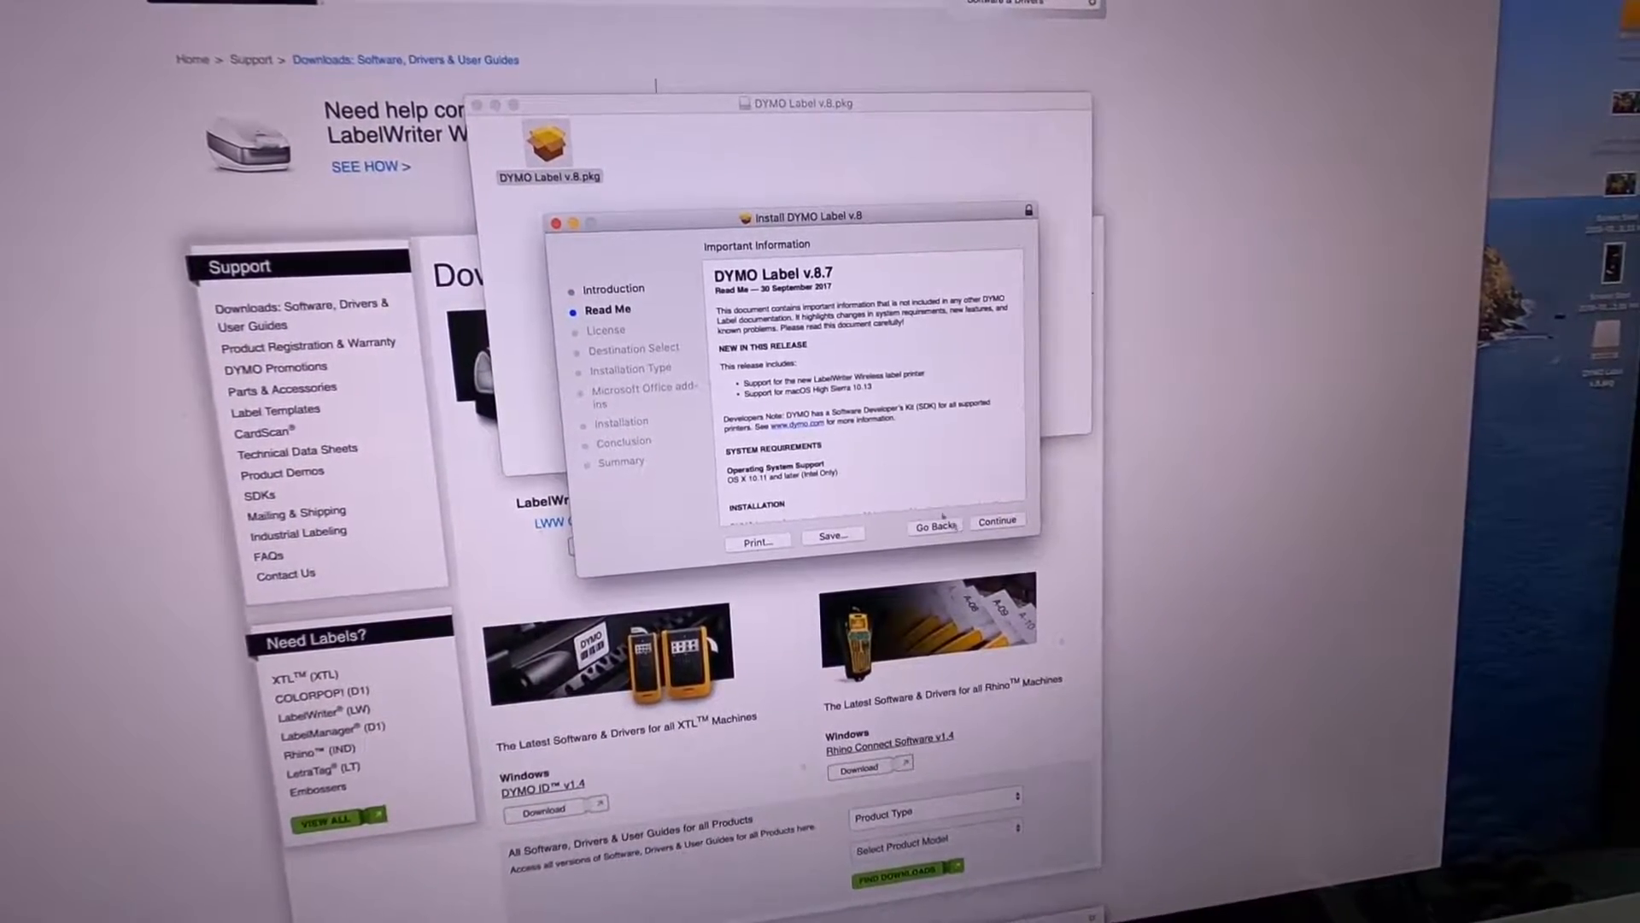
{"action": "left_click", "coordinate": [994, 520]}
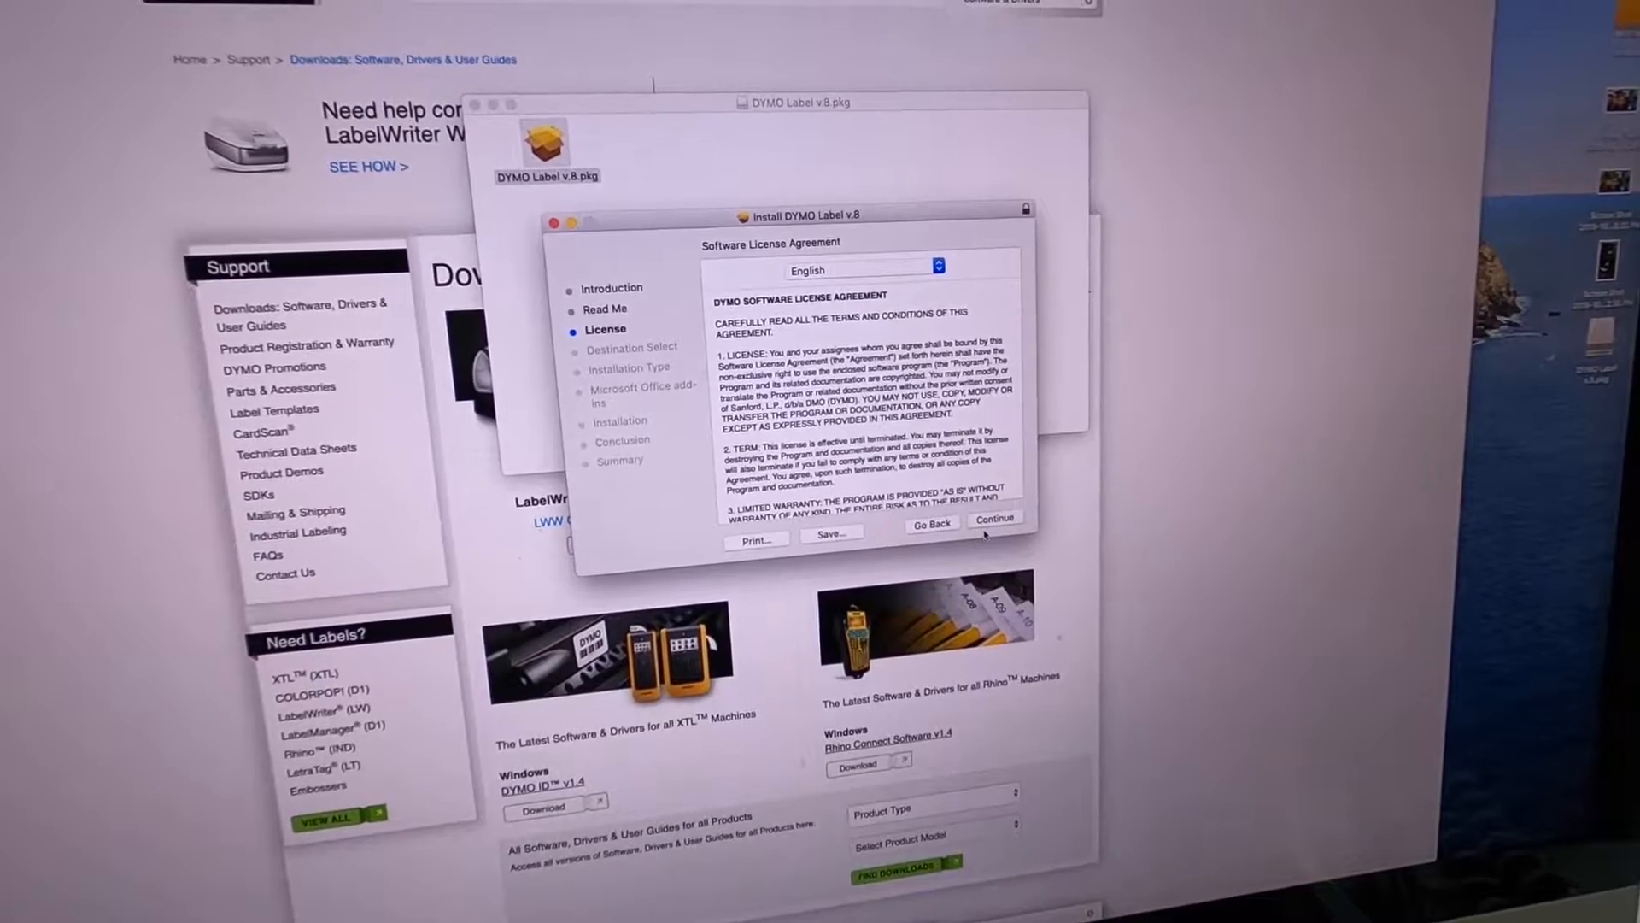
{"action": "left_click", "coordinate": [993, 523]}
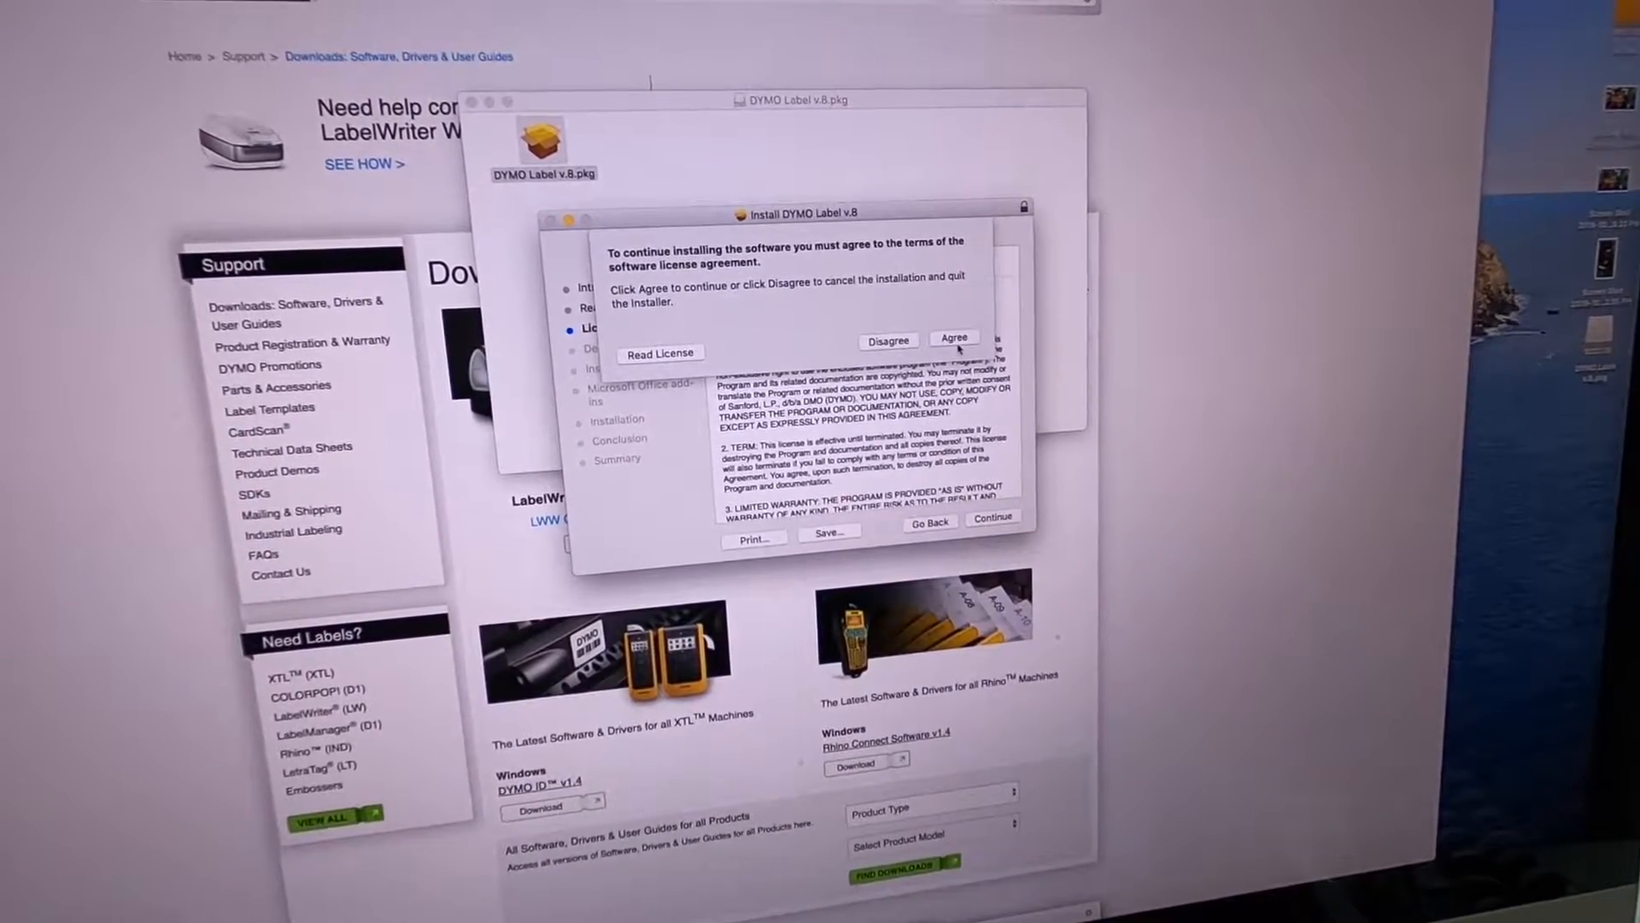
{"action": "left_click", "coordinate": [954, 338]}
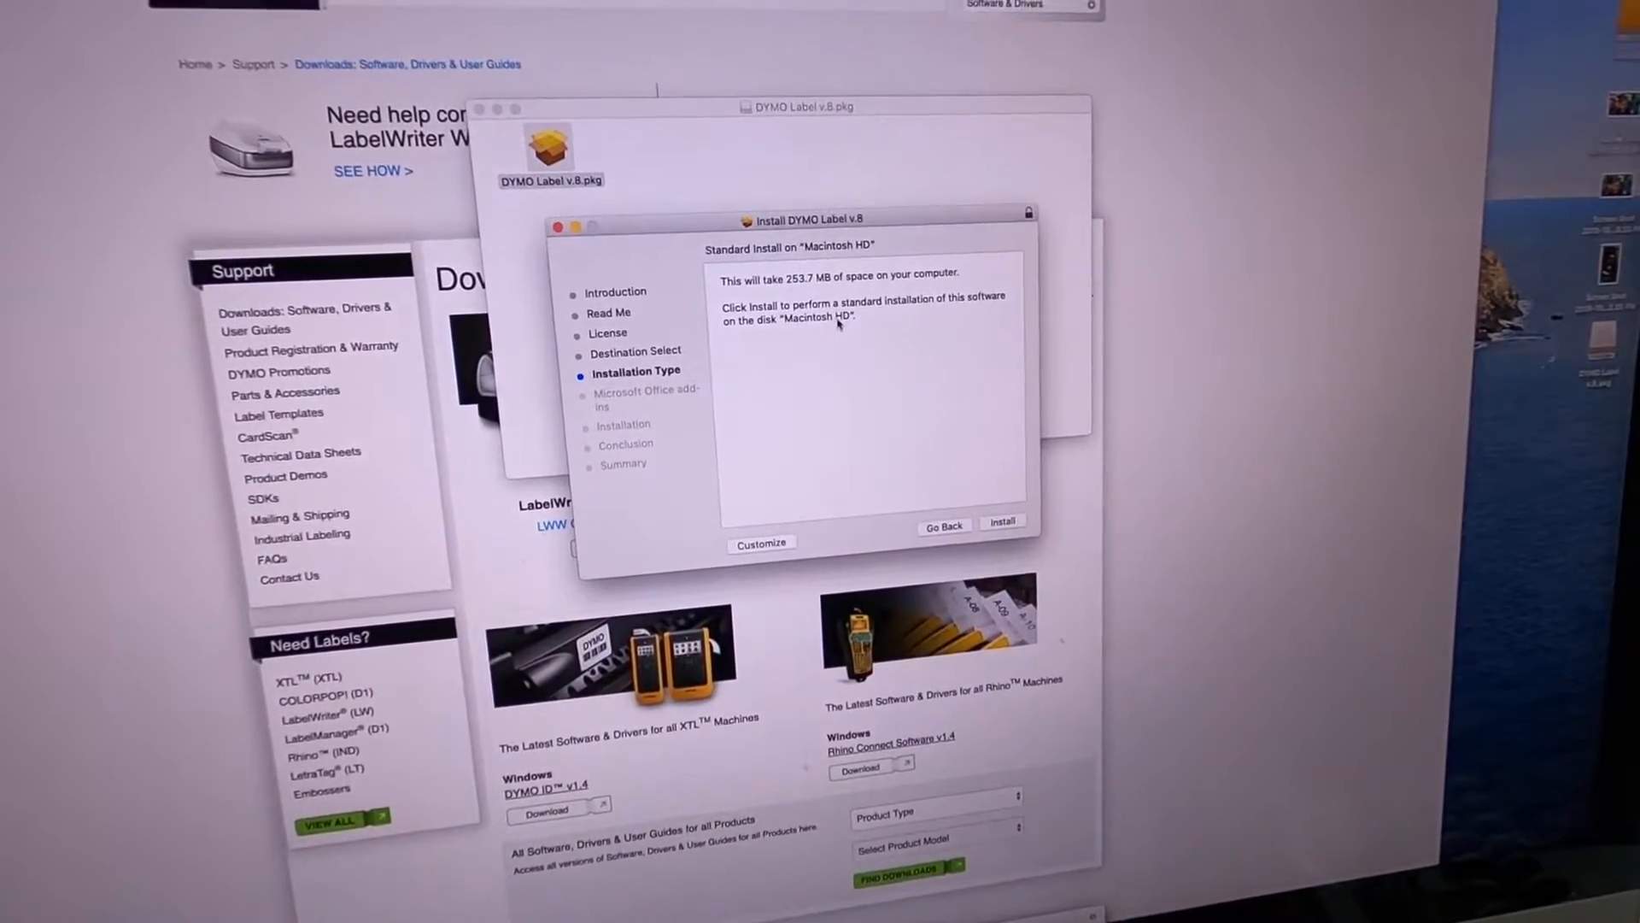
{"action": "left_click", "coordinate": [1001, 522]}
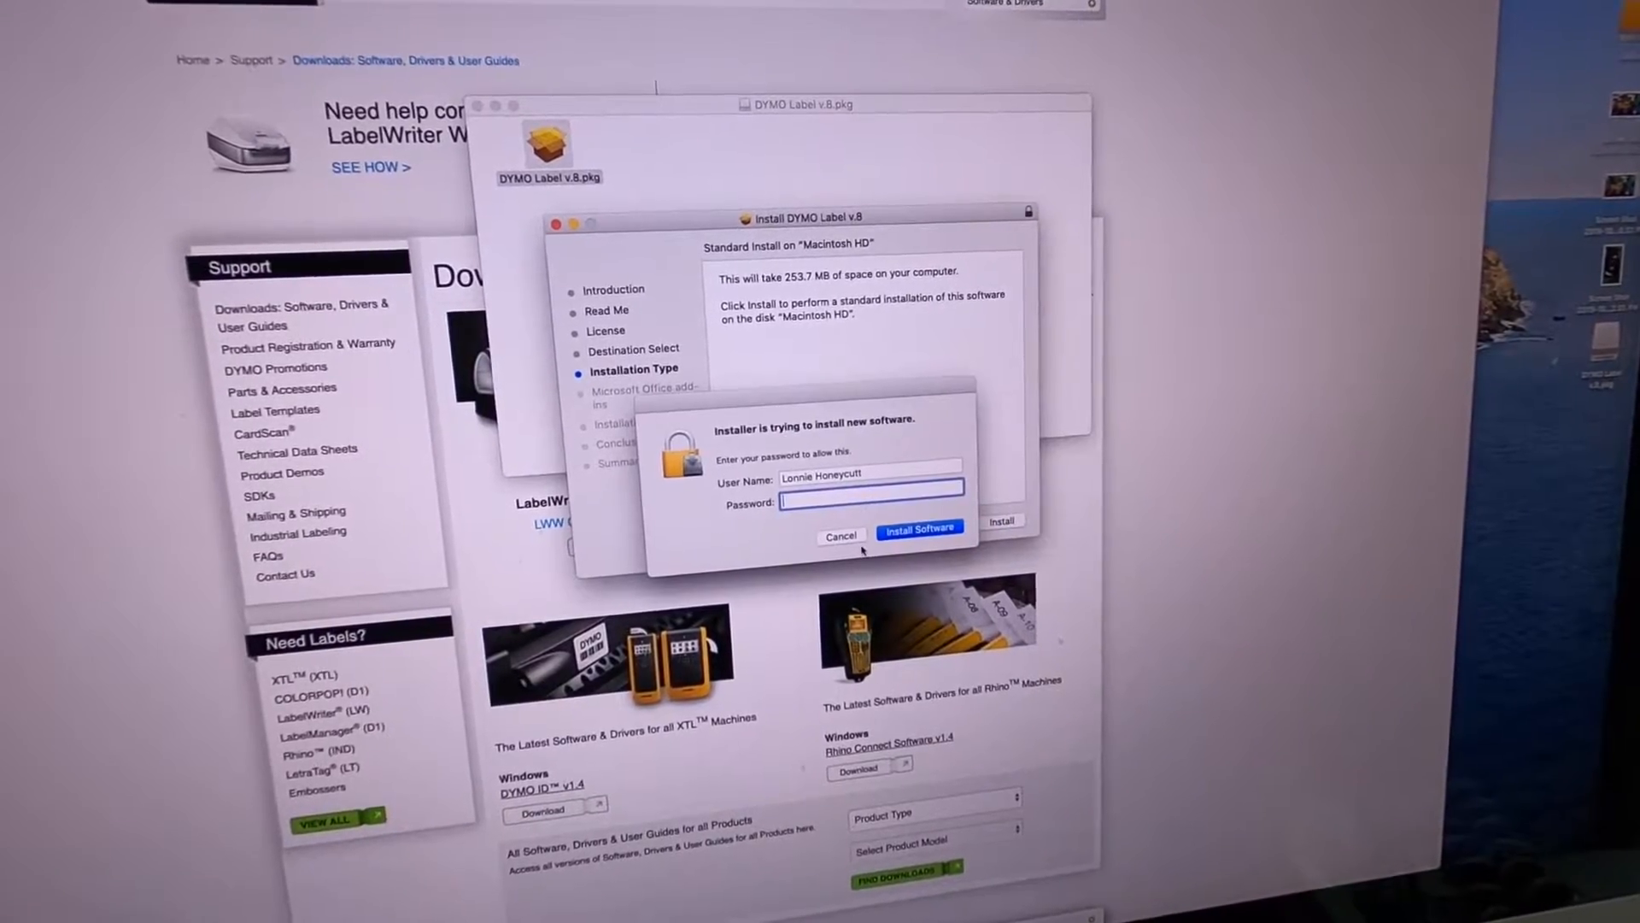
Authenticate with the admin password and keep the Microsoft Office add-ins included.
{"action": "type", "text": "••"}
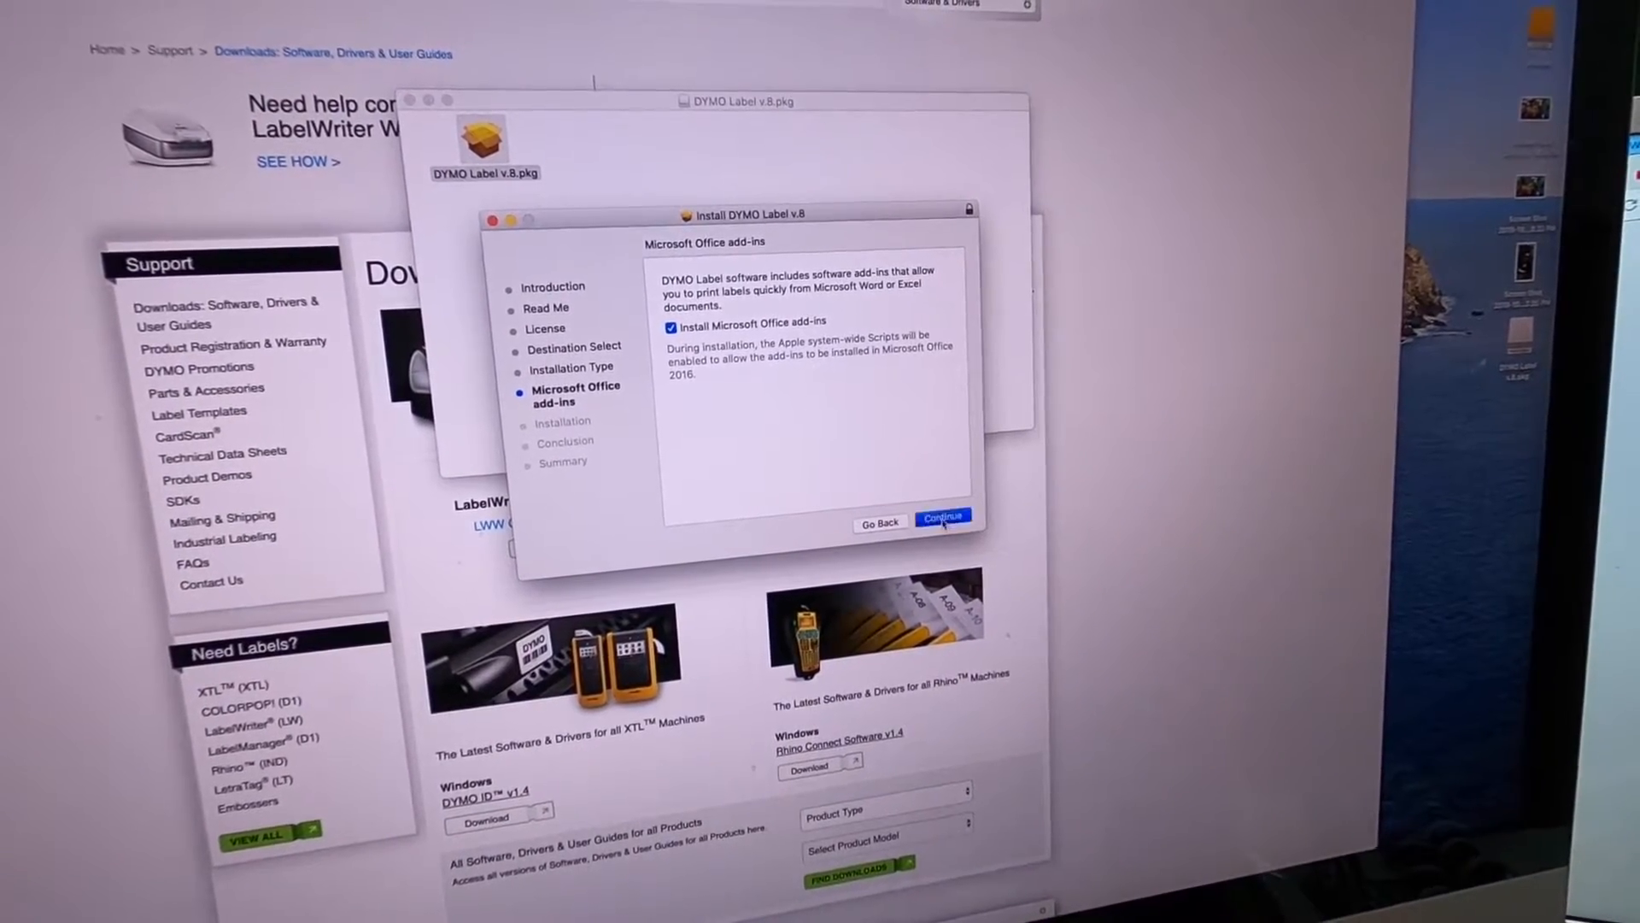
{"action": "left_click", "coordinate": [941, 516]}
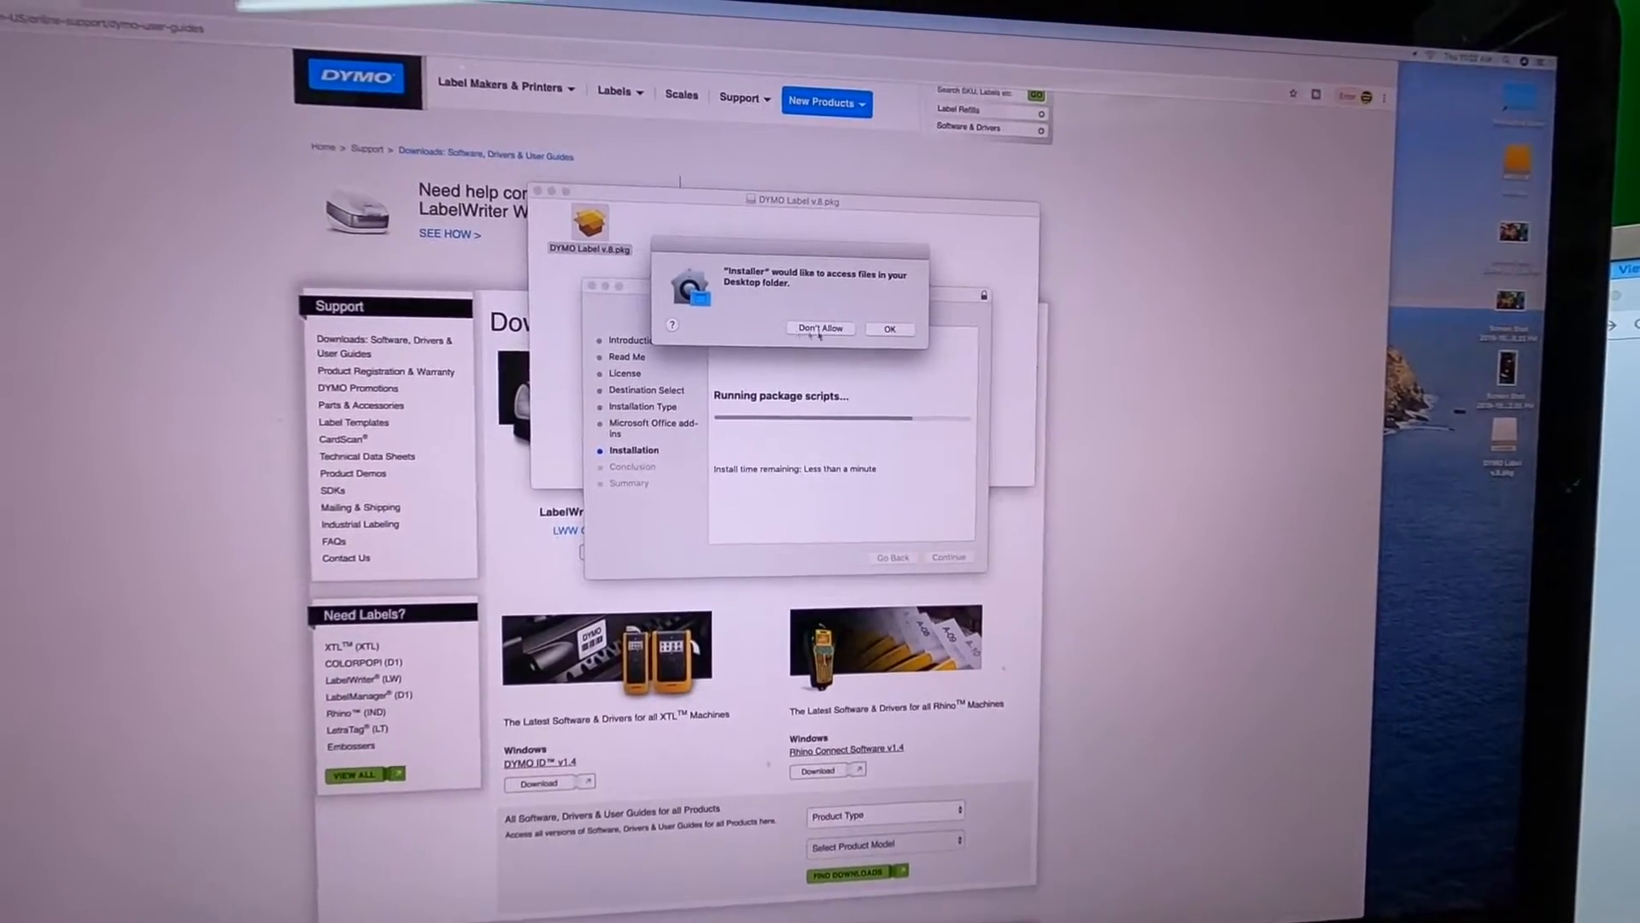
Answer the Desktop, contacts, reminders and Downloads access prompts while package scripts run.
{"action": "left_click", "coordinate": [888, 328]}
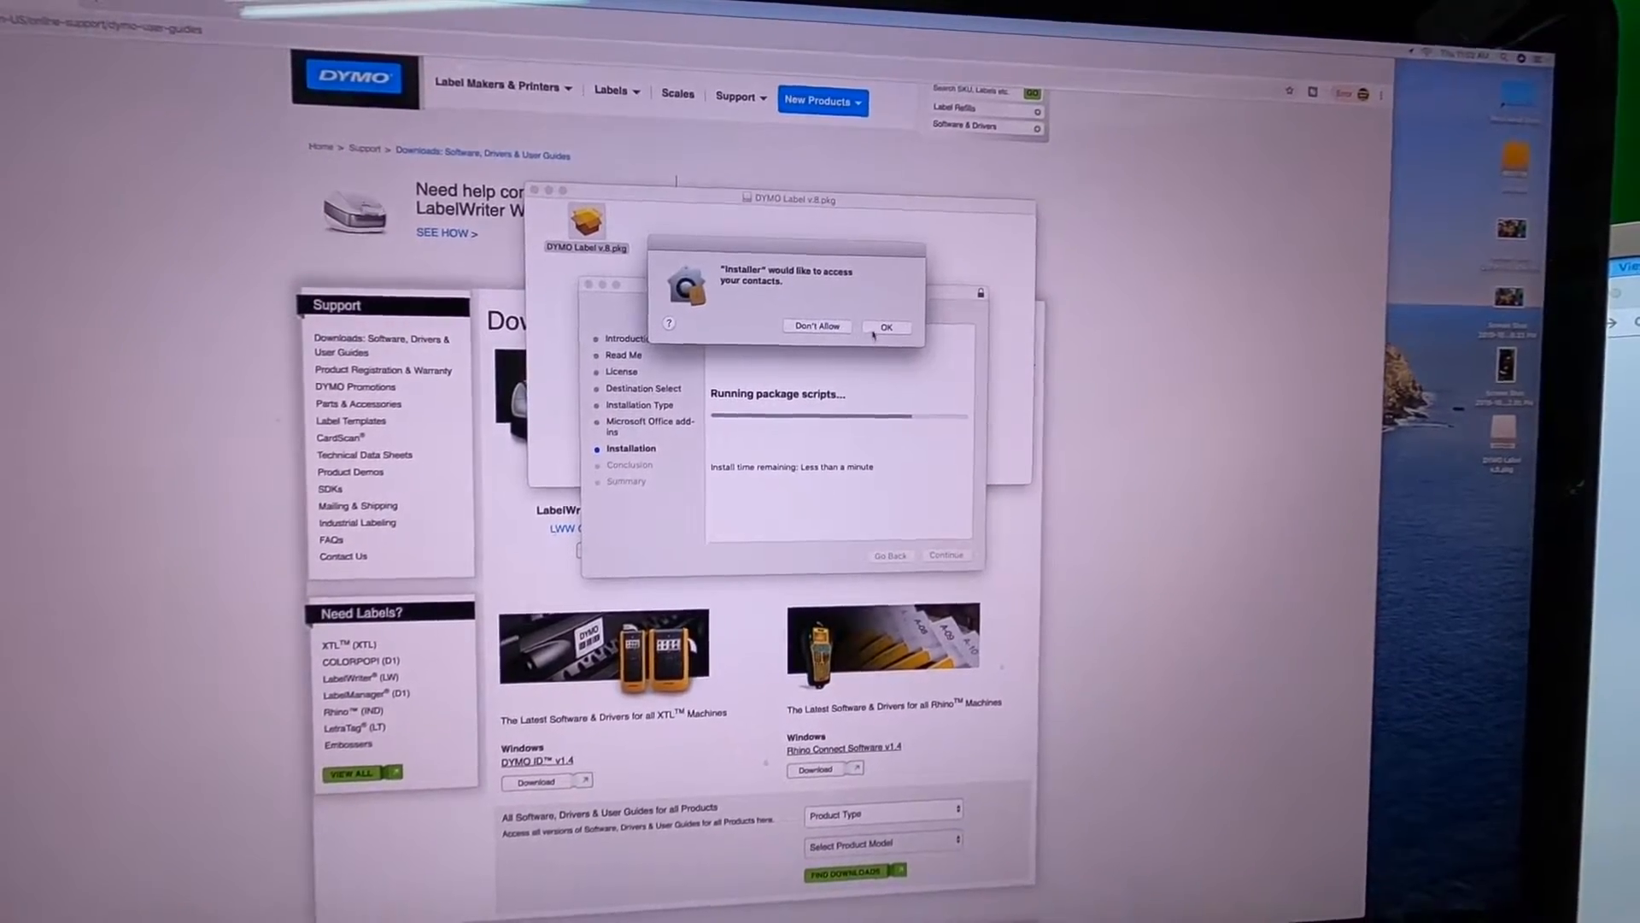
{"action": "left_click", "coordinate": [885, 325]}
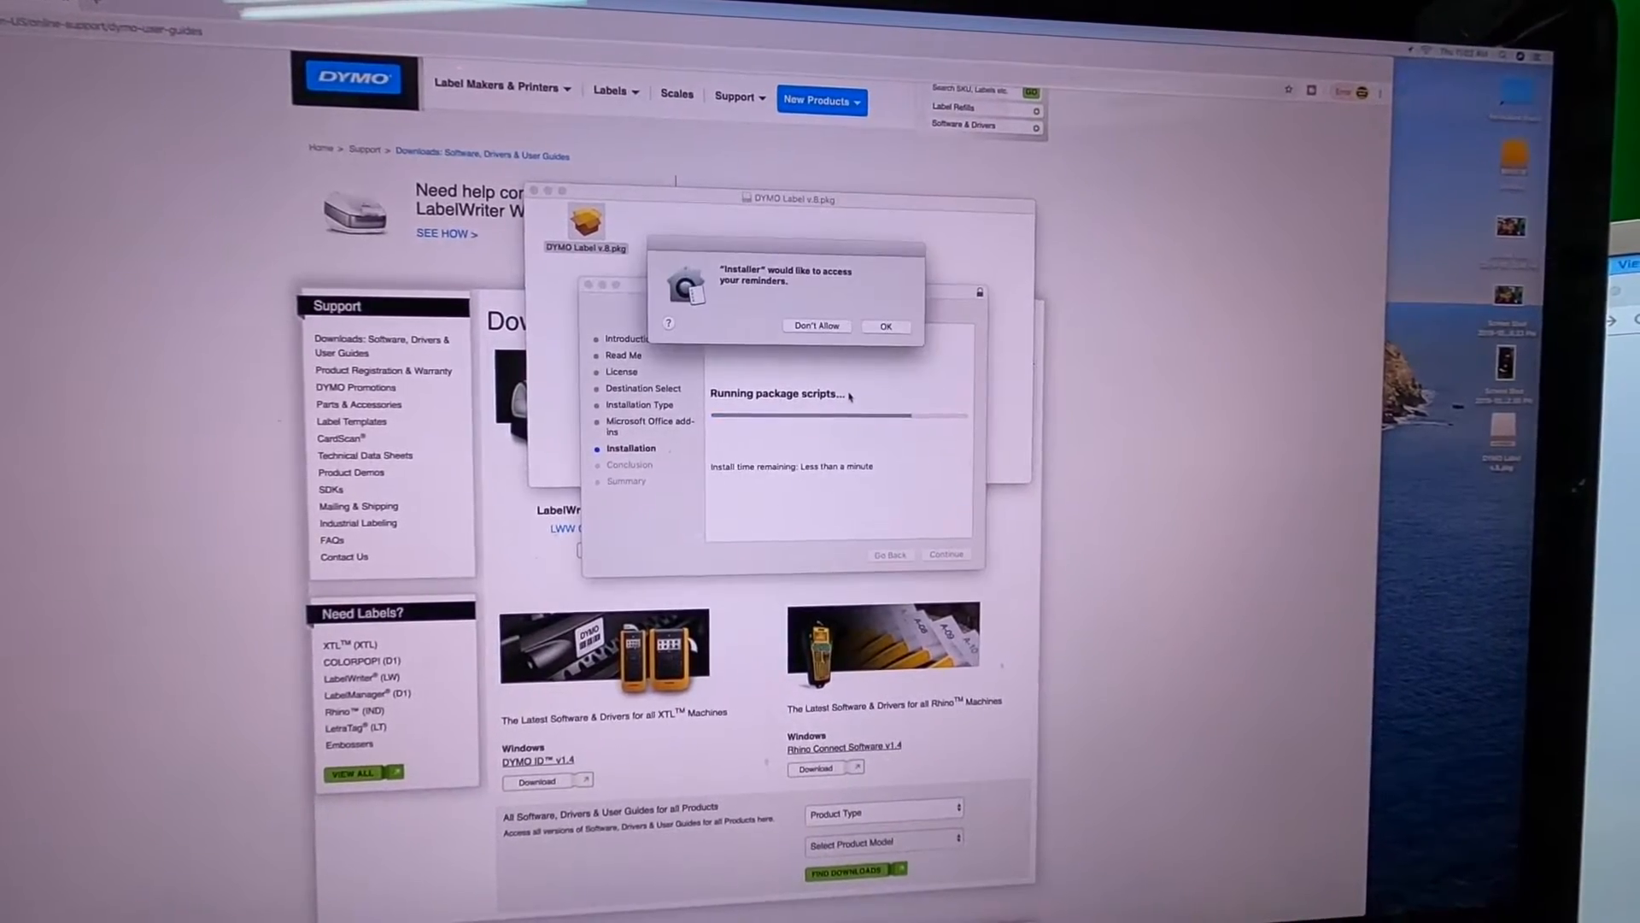
{"action": "left_click", "coordinate": [885, 327]}
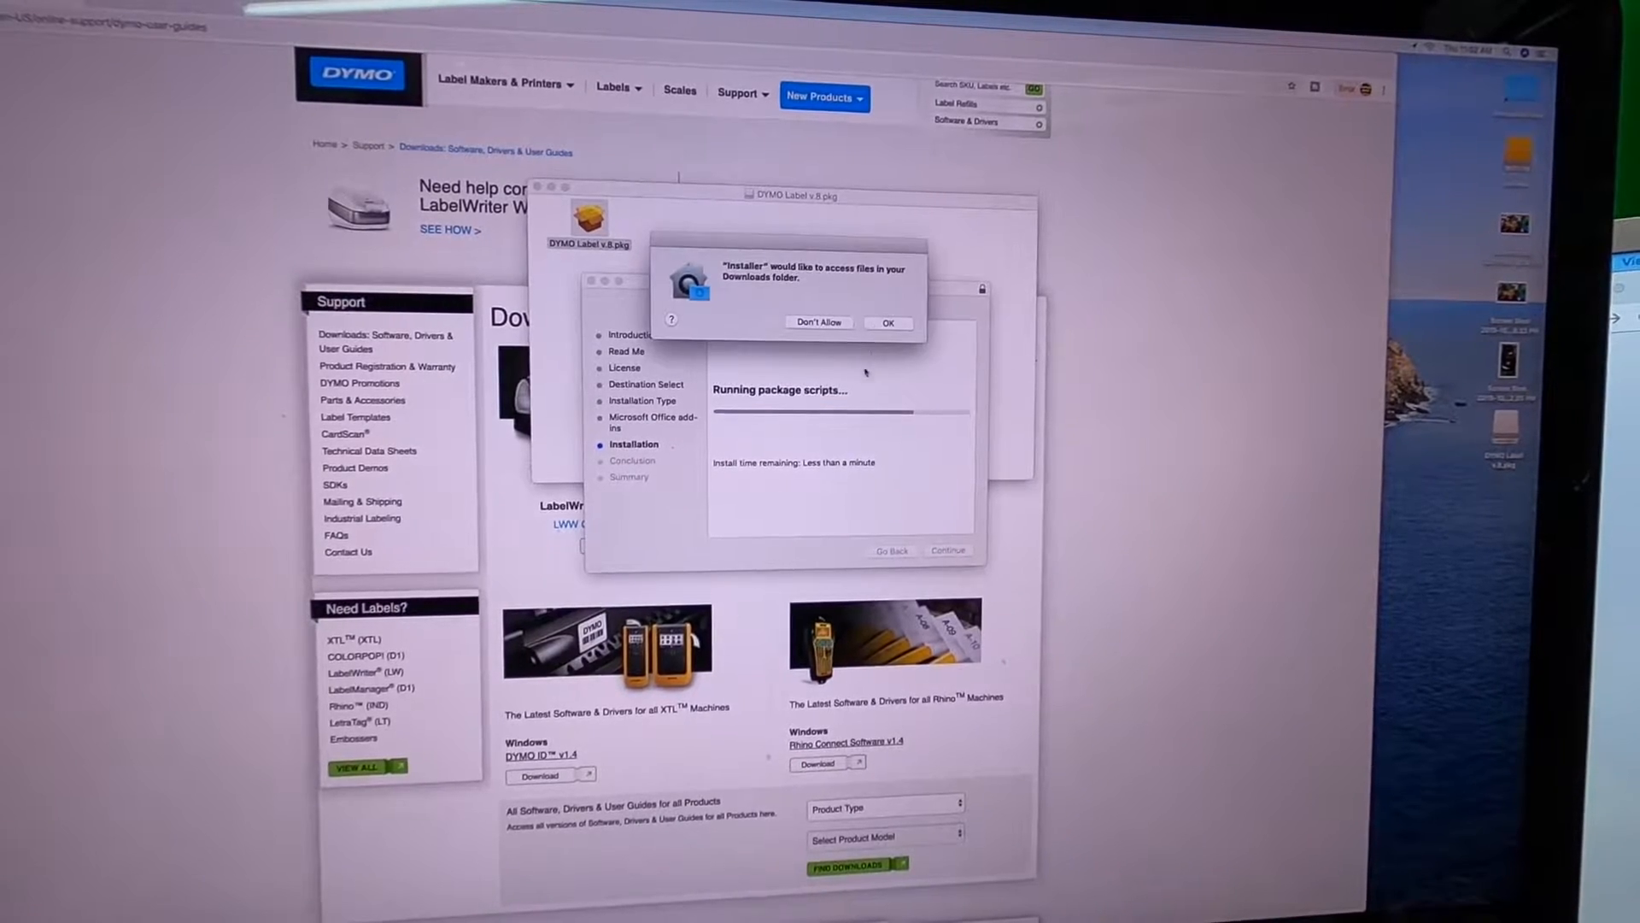
{"action": "left_click", "coordinate": [887, 322]}
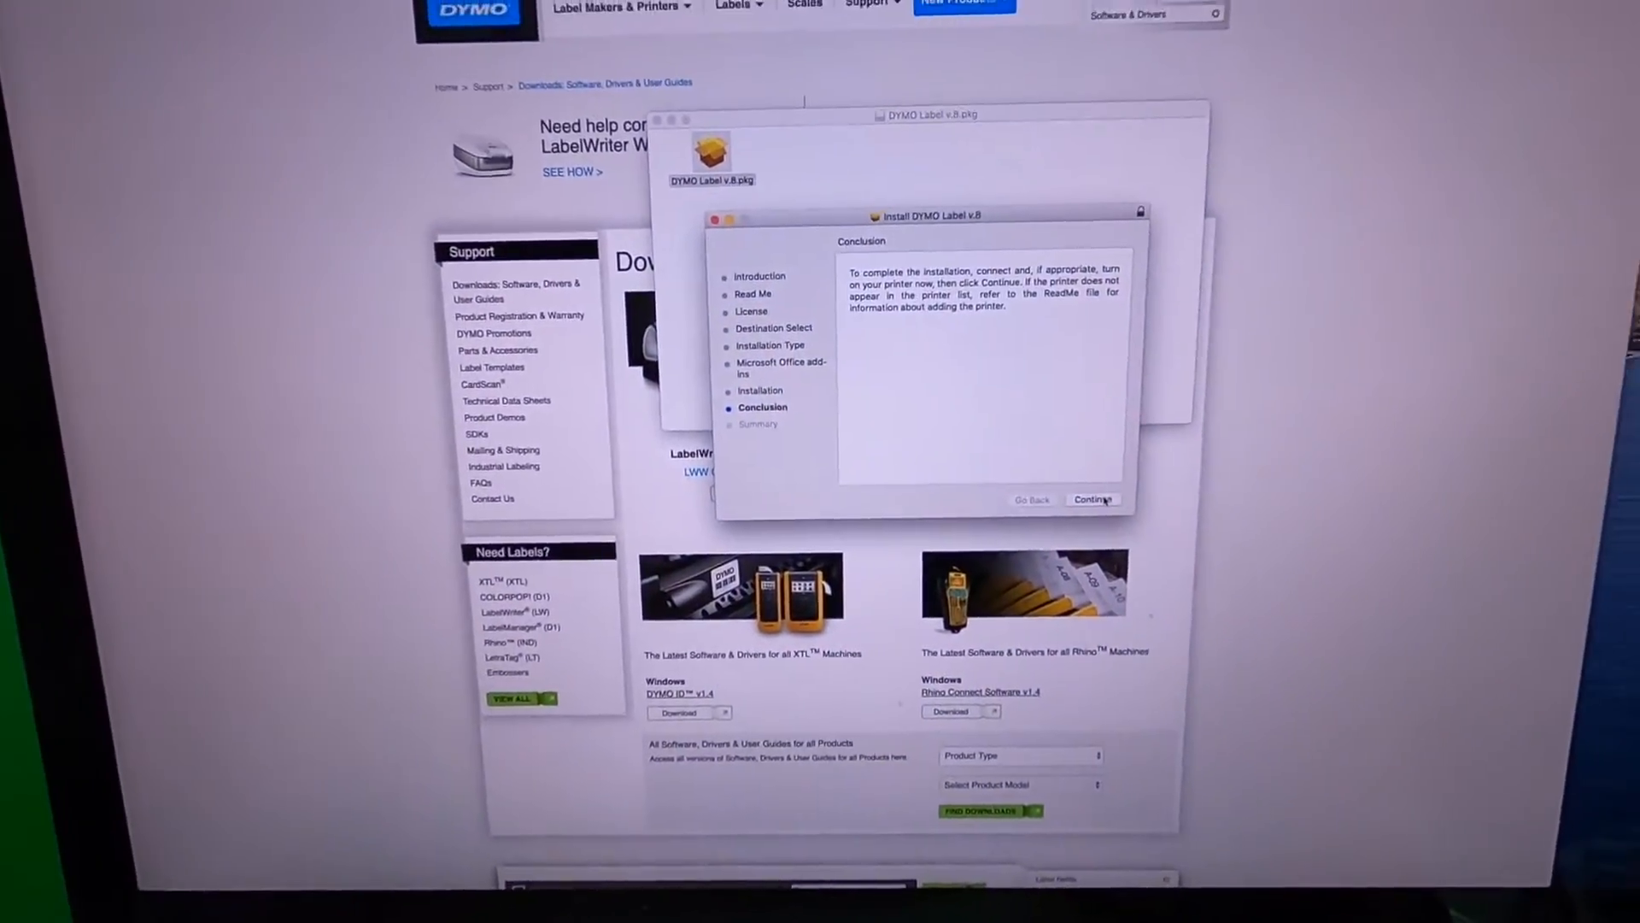
Close the successful DYMO installer, move its package to the Trash, and allow Downloads access.
{"action": "left_click", "coordinate": [1093, 499]}
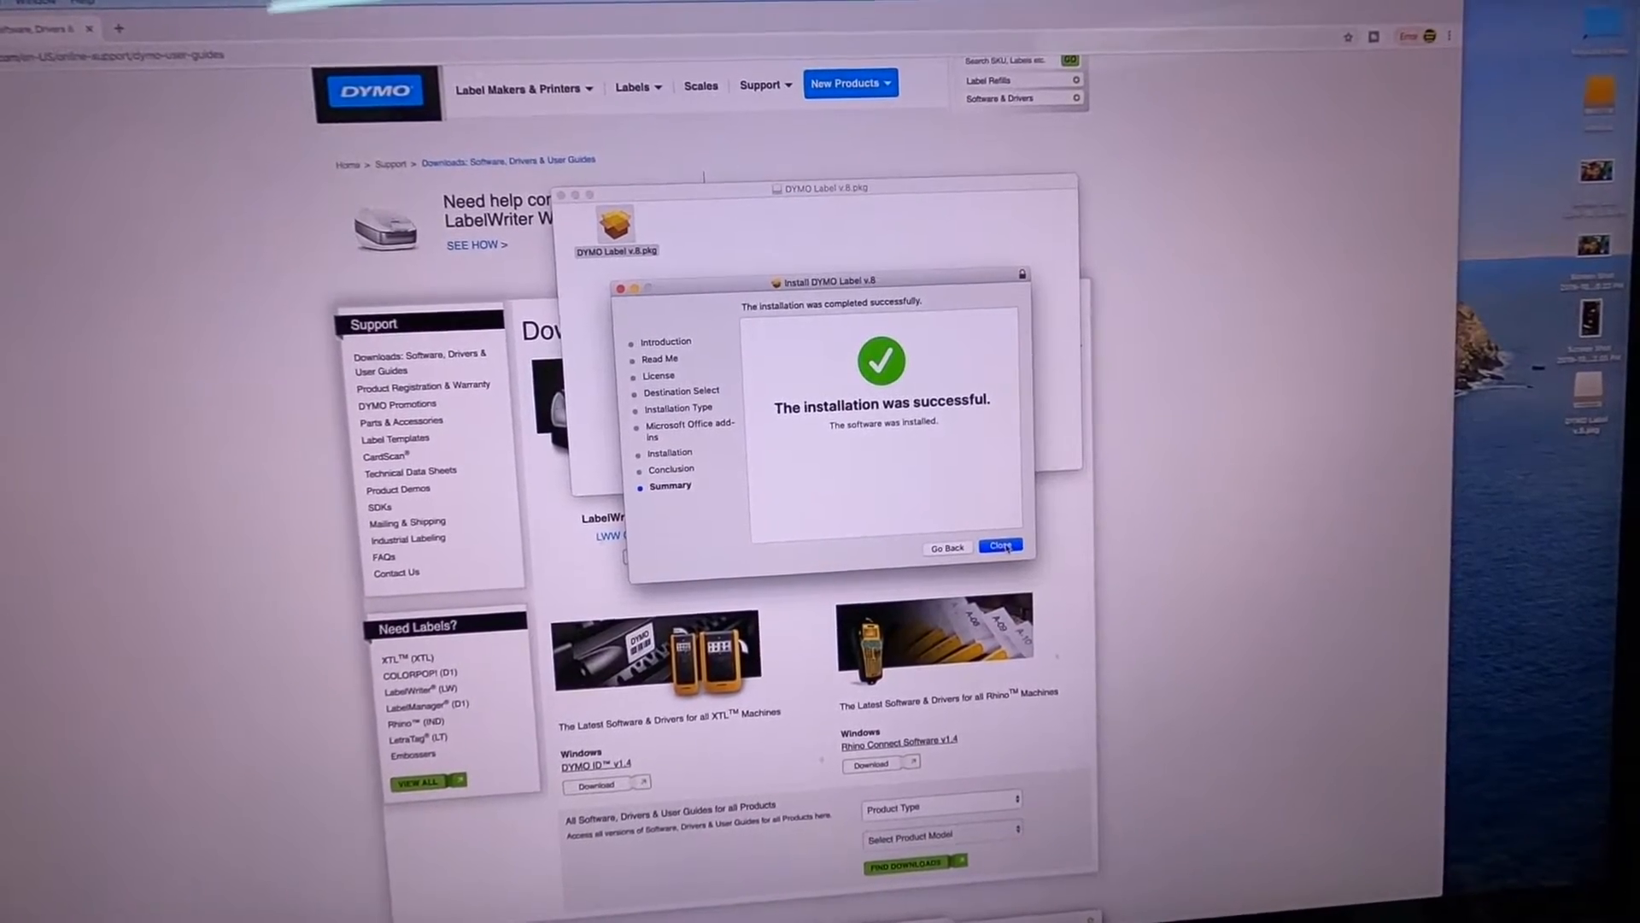
{"action": "left_click", "coordinate": [999, 546]}
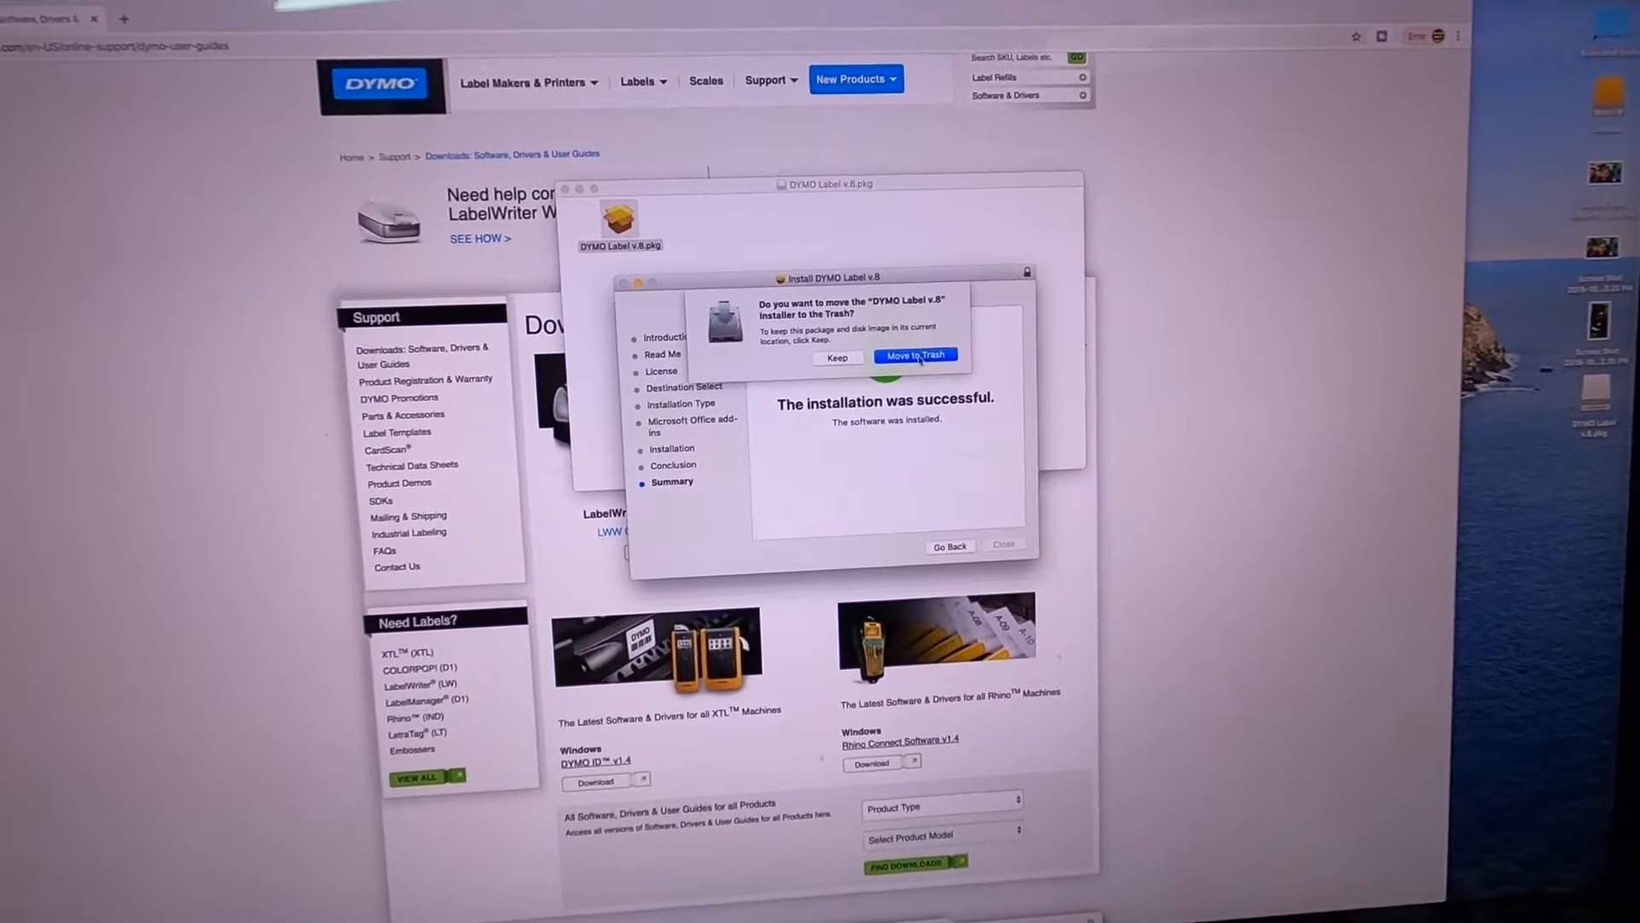
{"action": "left_click", "coordinate": [913, 355]}
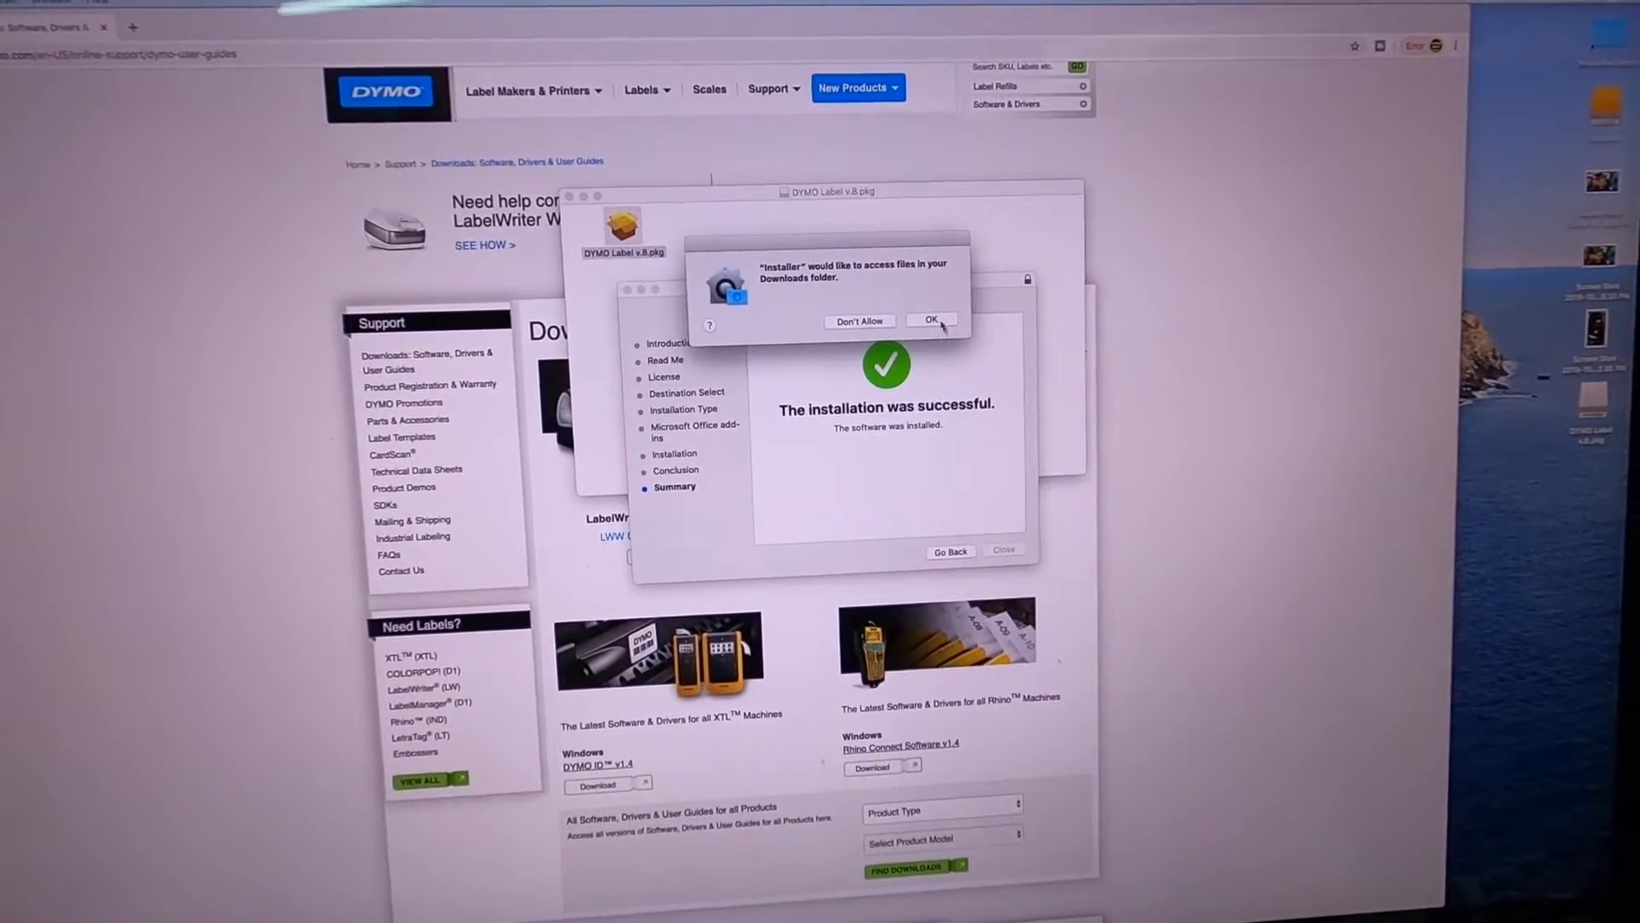
{"action": "left_click", "coordinate": [929, 321]}
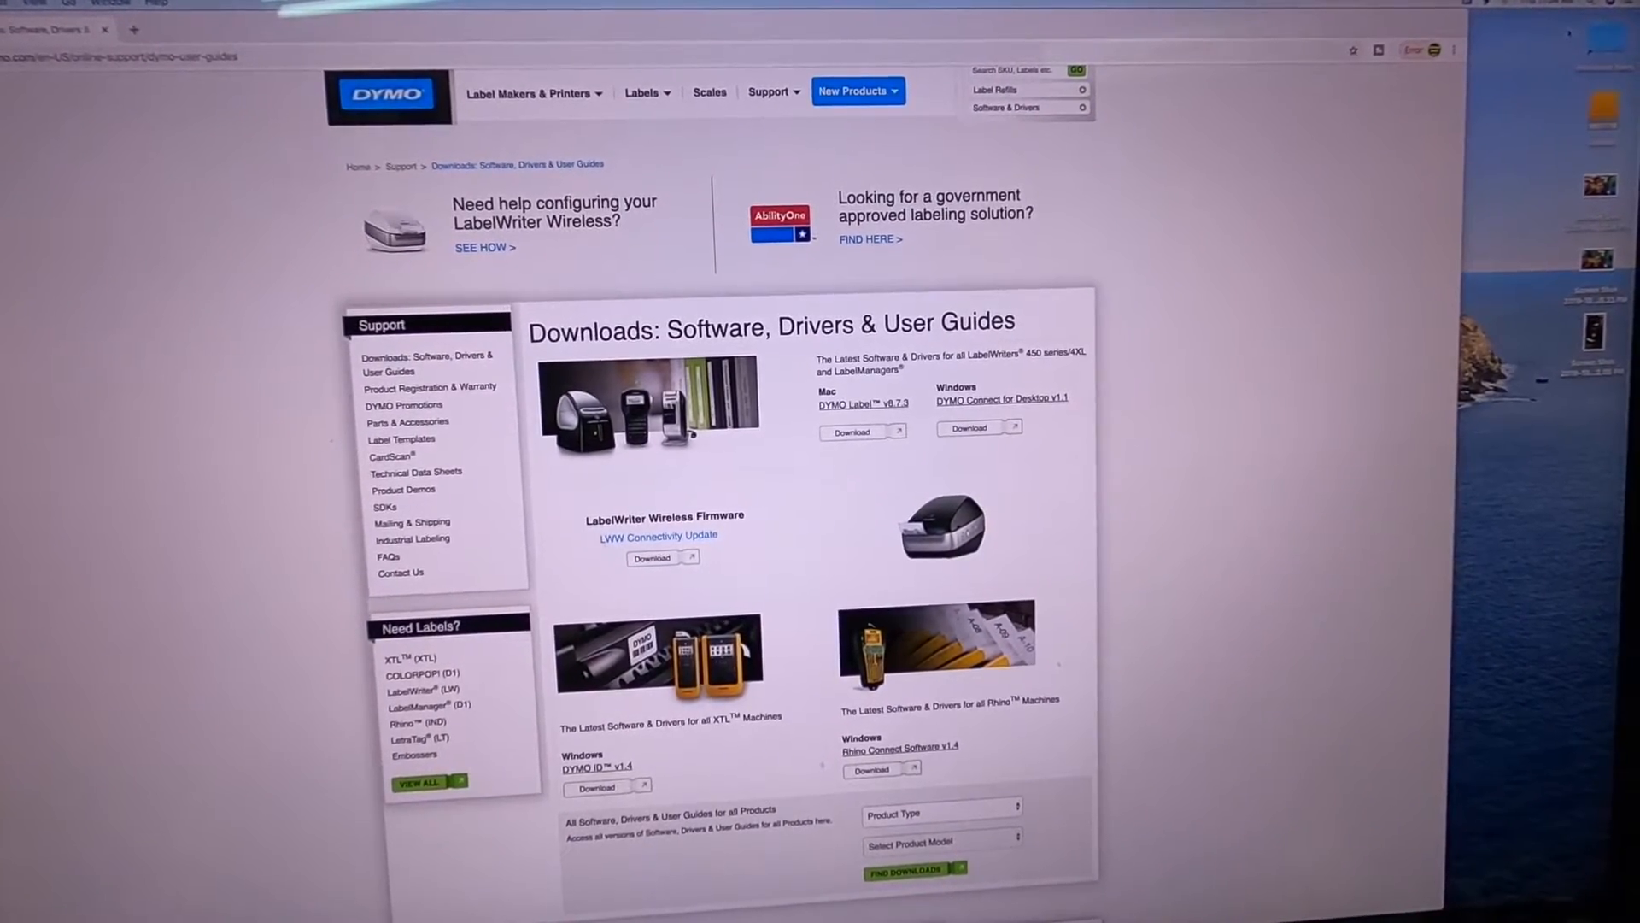
Search Spotlight for 'printers & Scanners' and open that System Preferences pane.
{"action": "key", "text": "cmd+space"}
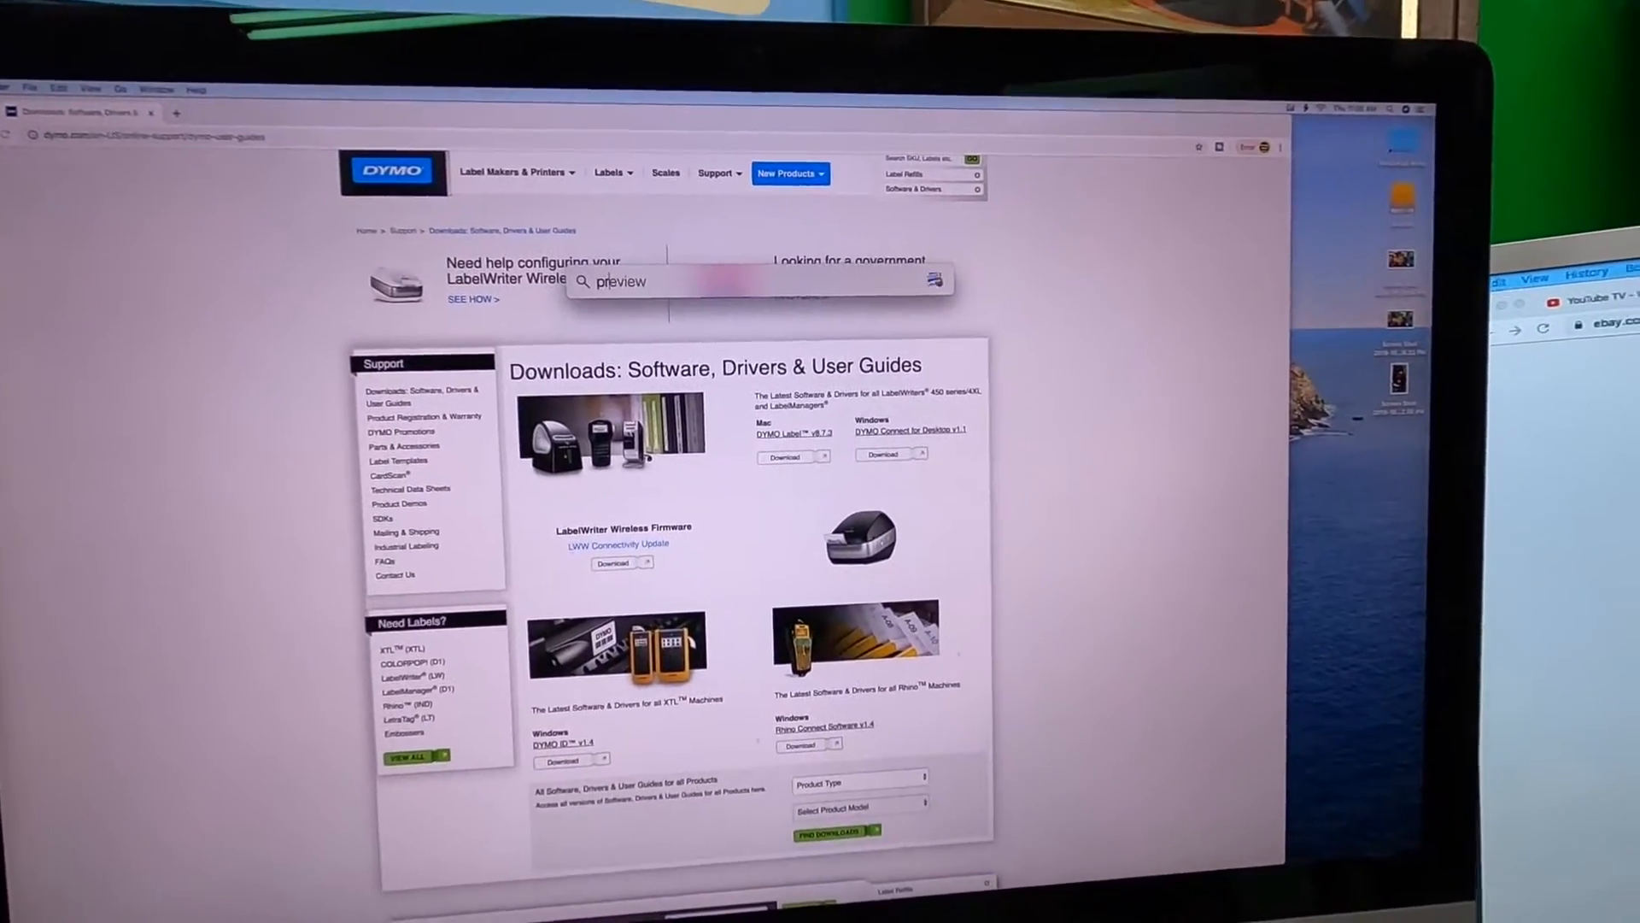
{"action": "type", "text": "printers & Scanners"}
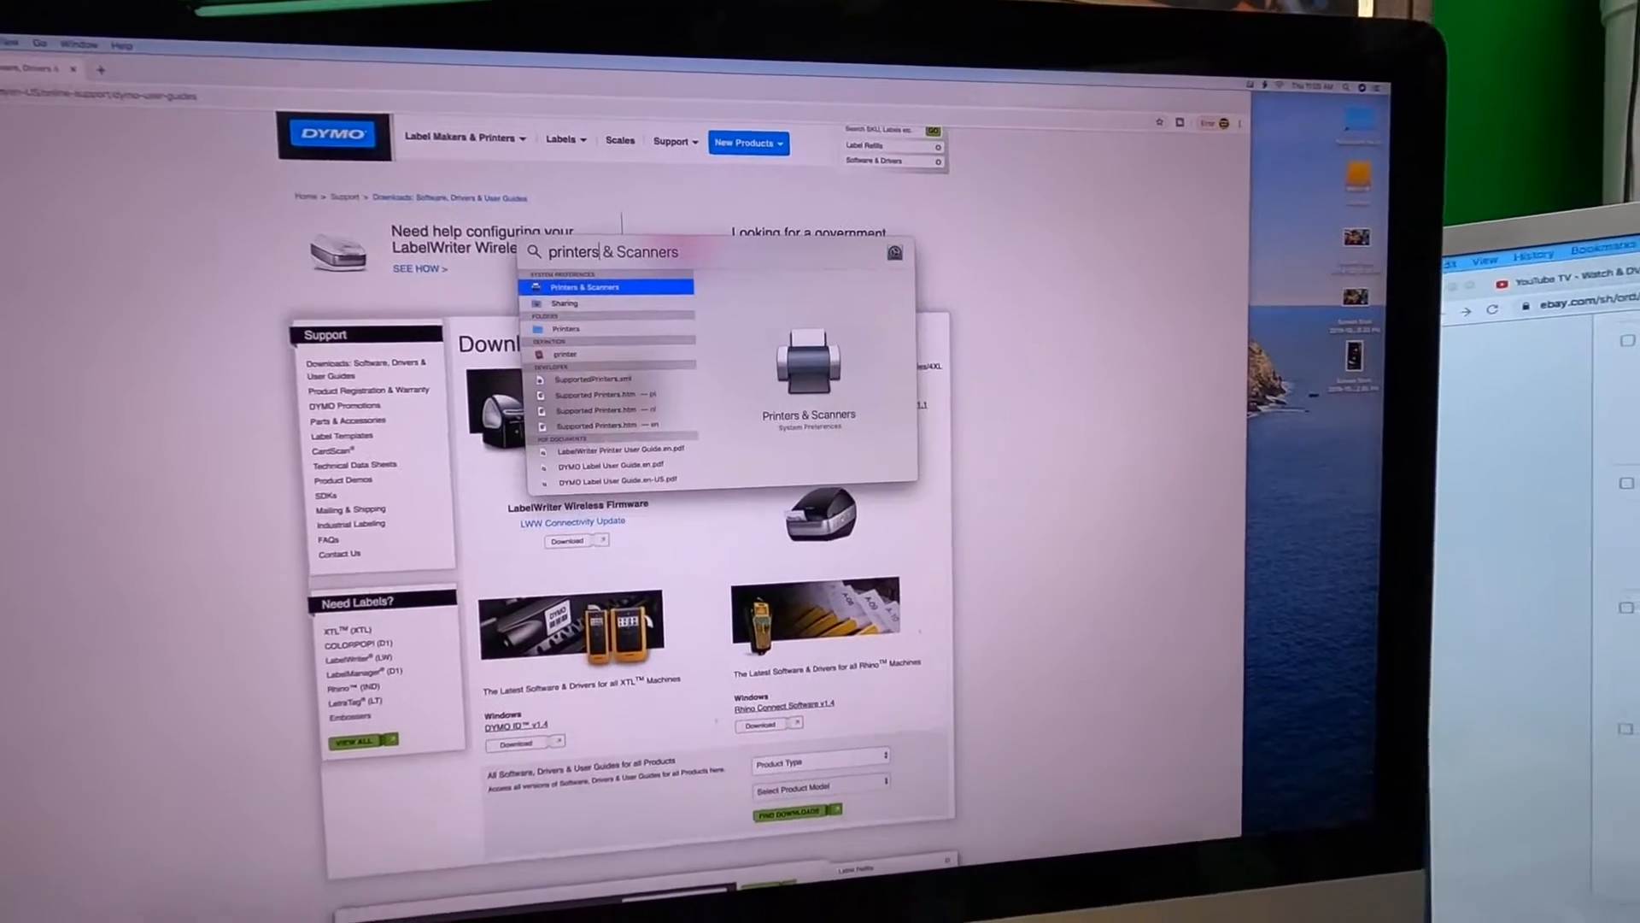
{"action": "left_click", "coordinate": [586, 287]}
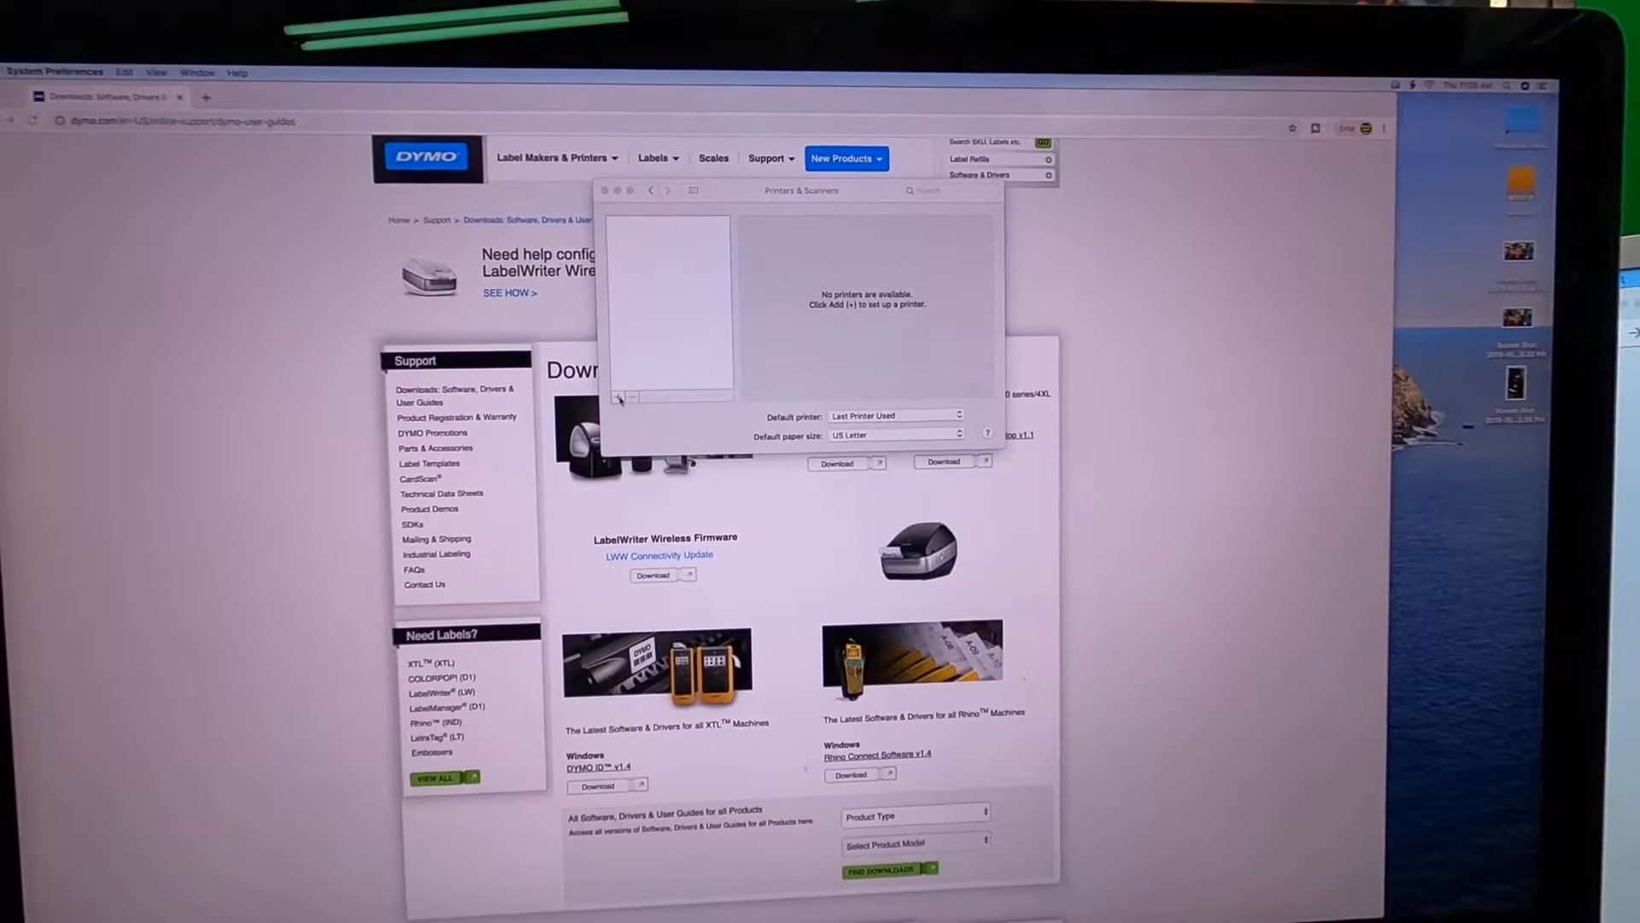
Add the USB DYMO LabelWriter 4XL from the Default printer list.
{"action": "left_click", "coordinate": [620, 399]}
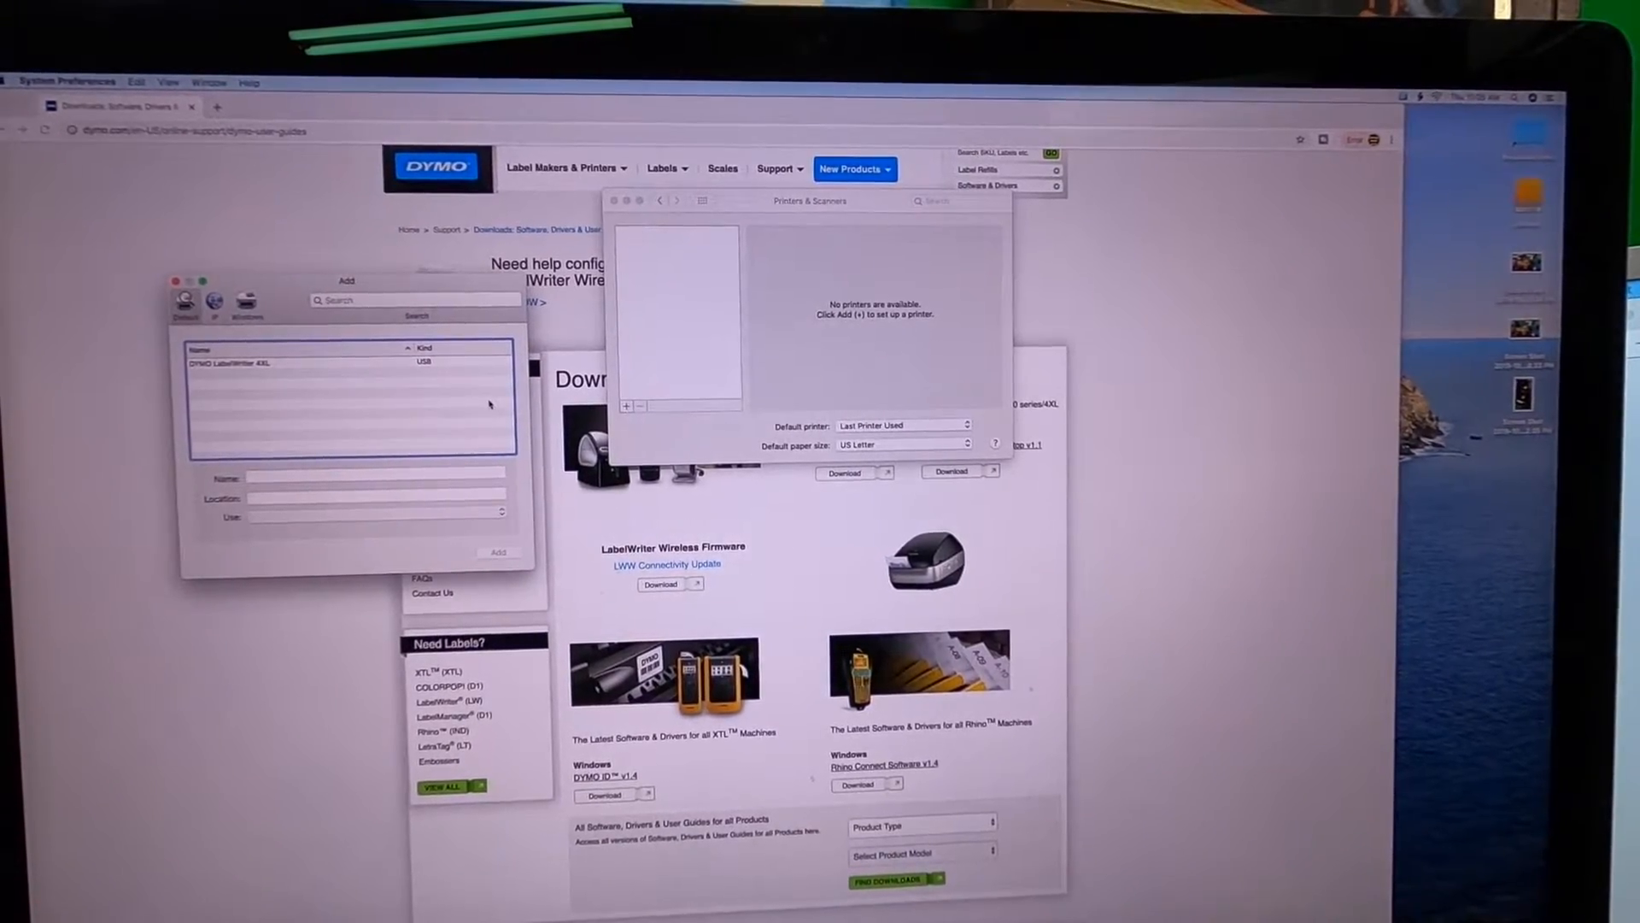
{"action": "left_click", "coordinate": [313, 365]}
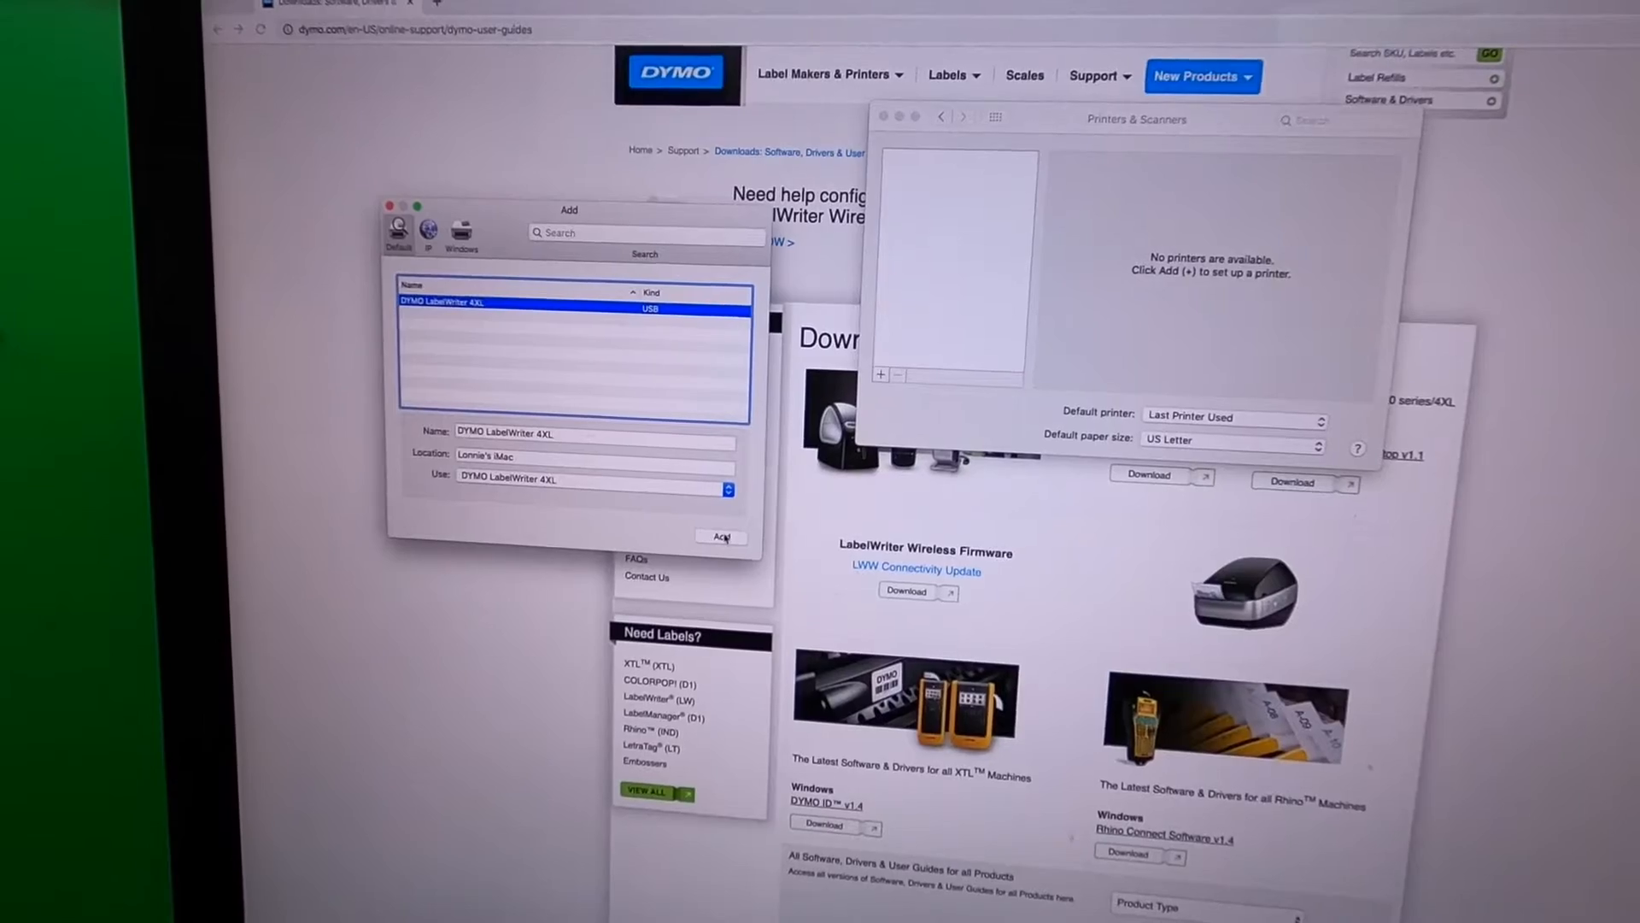
{"action": "left_click", "coordinate": [719, 536]}
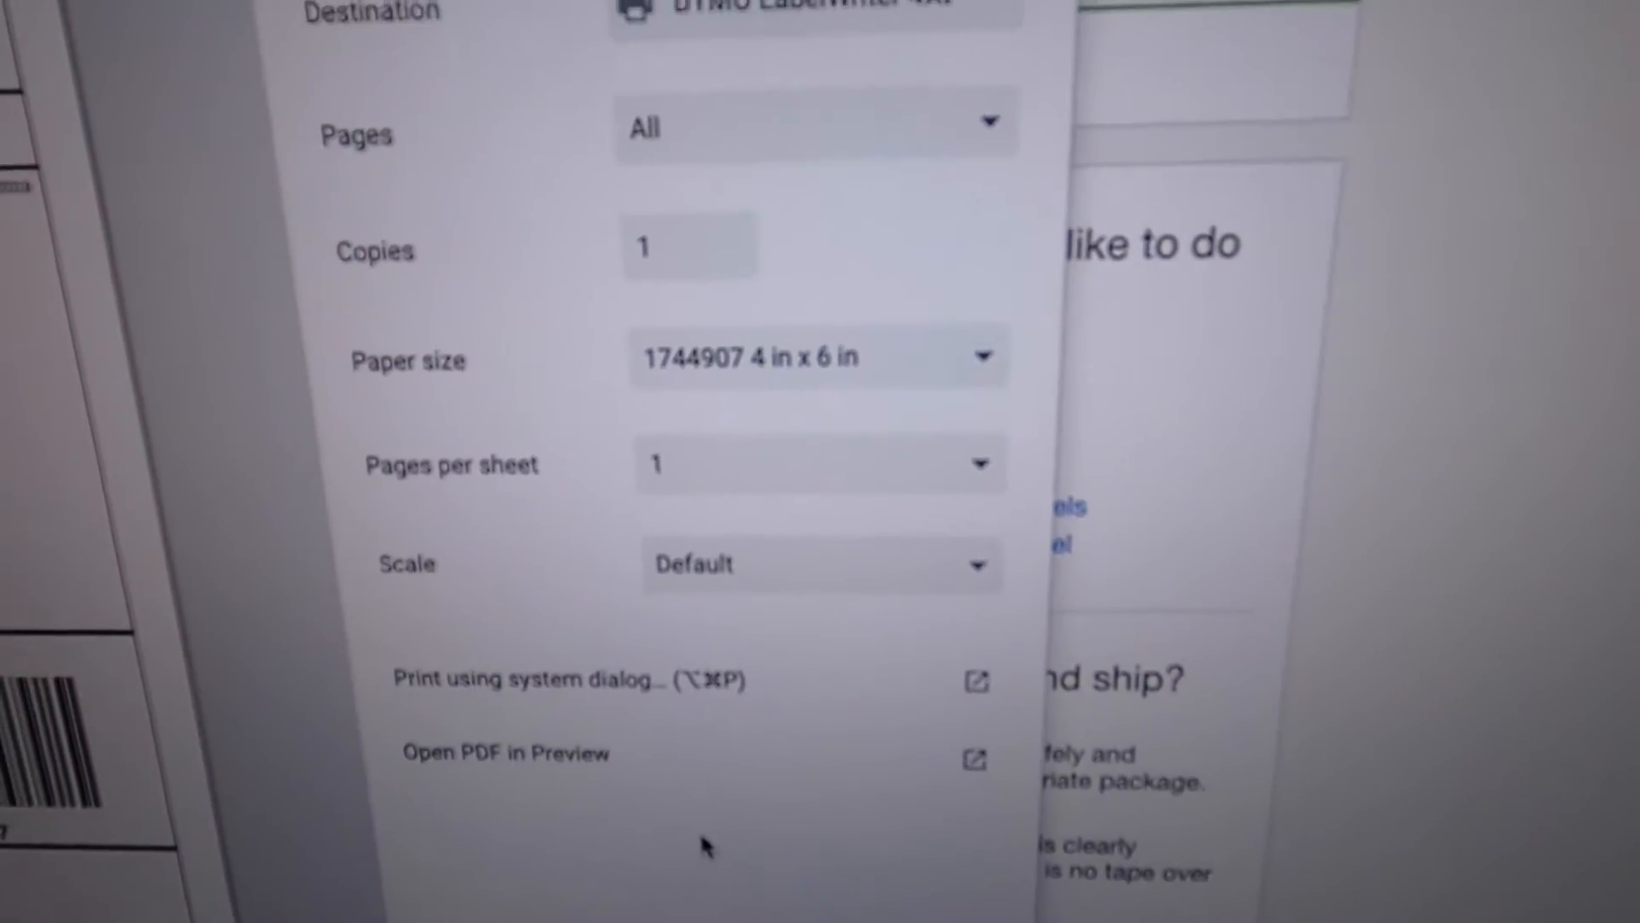
Scroll through the shipping label's print dialog settings to the end.
{"action": "scroll", "scroll_direction": "down", "scroll_amount": 3}
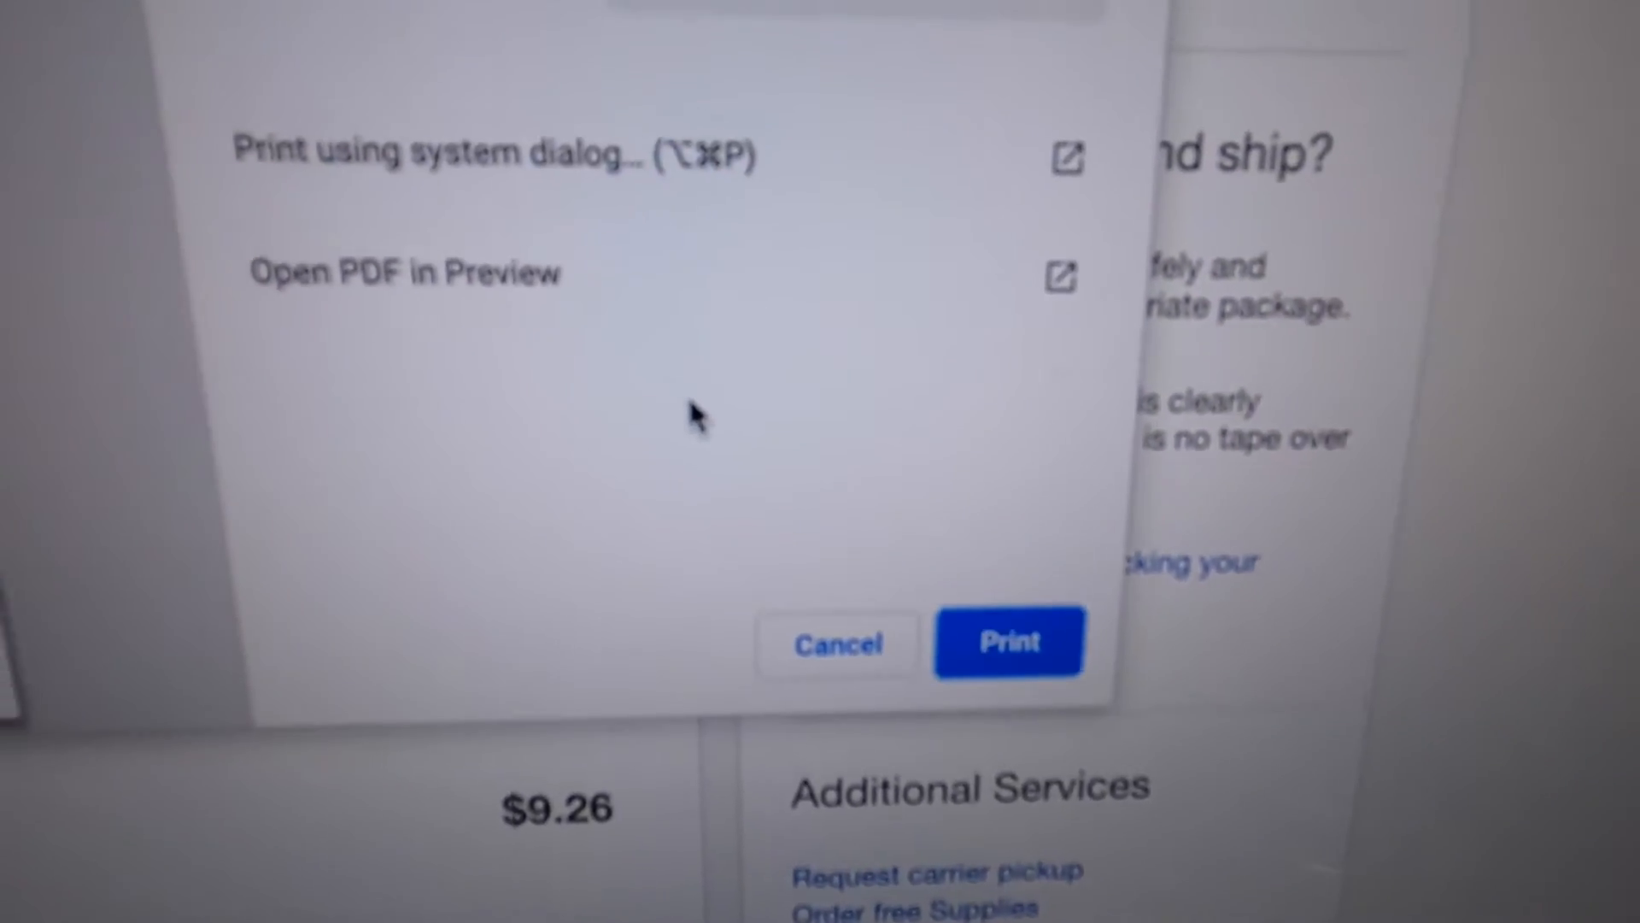